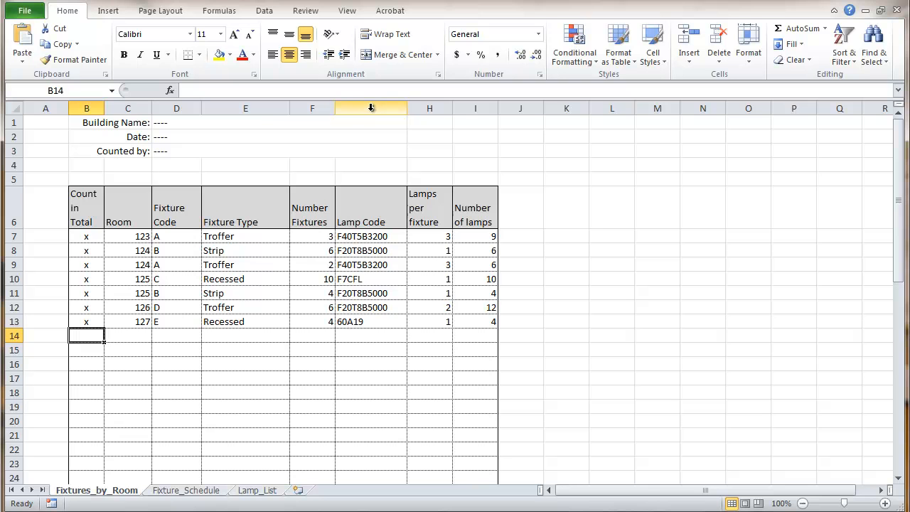
Define the name Room_Lamp_Code for the Lamp Code column G
{"action": "left_click", "coordinate": [370, 108]}
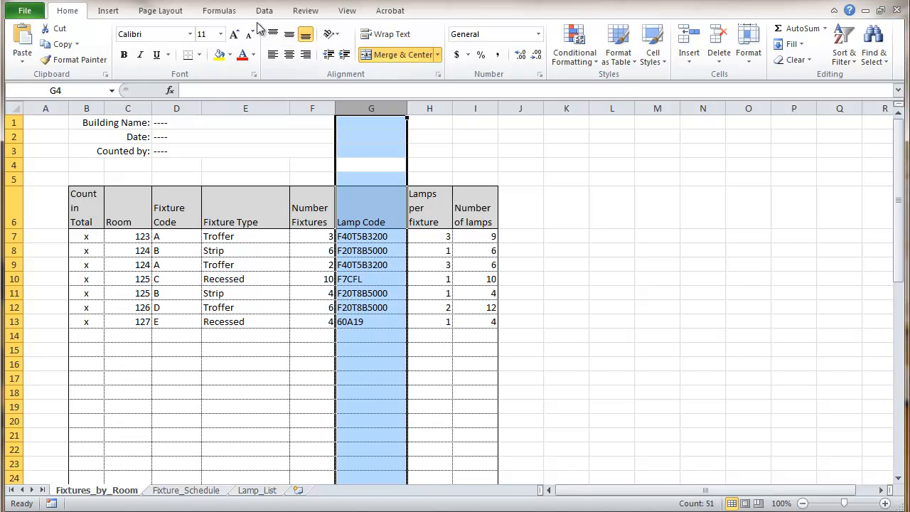
{"action": "left_click", "coordinate": [218, 10]}
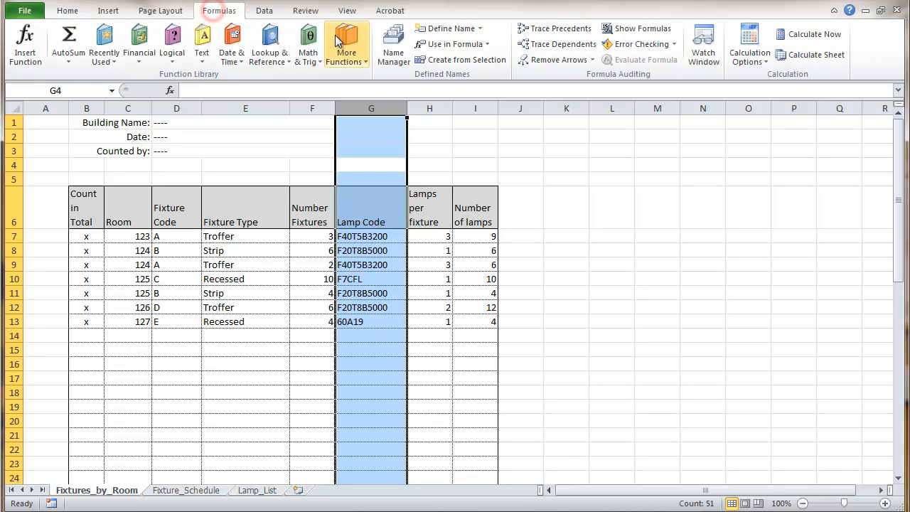
{"action": "left_click", "coordinate": [449, 29]}
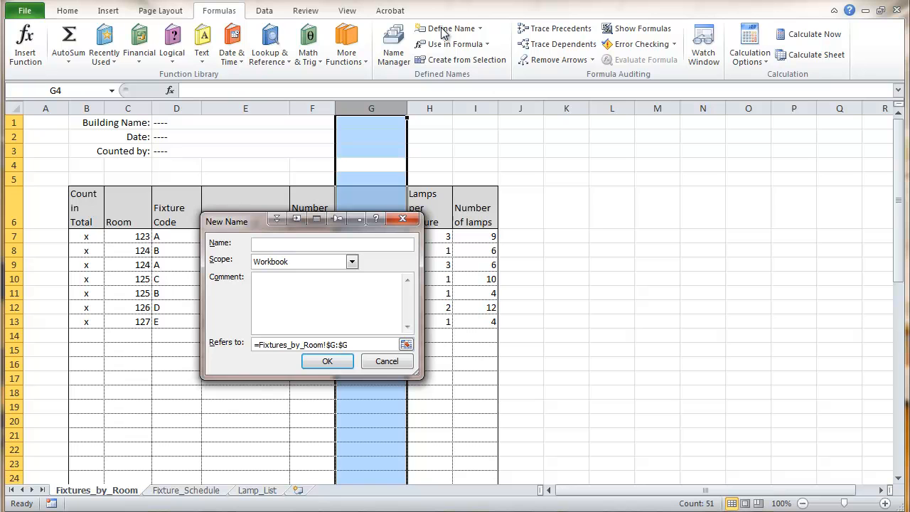
{"action": "mouse_move", "coordinate": [255, 226]}
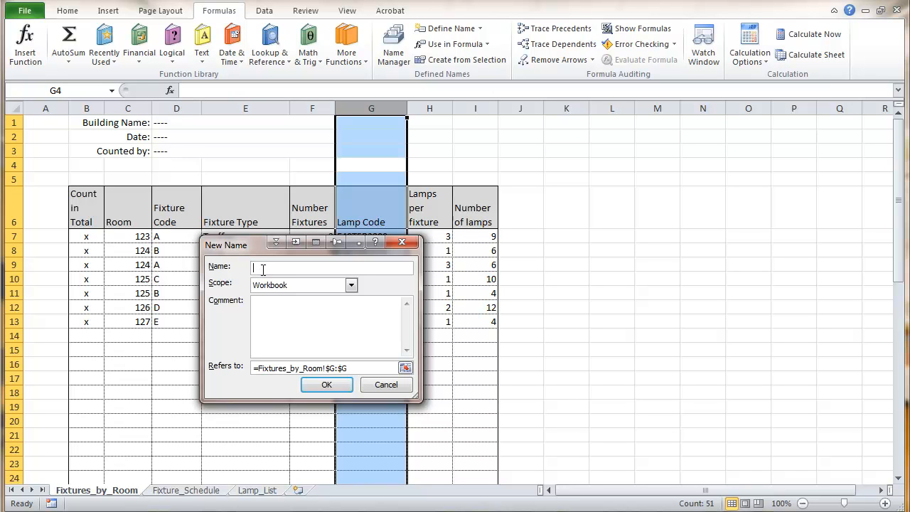
{"action": "left_click", "coordinate": [261, 268]}
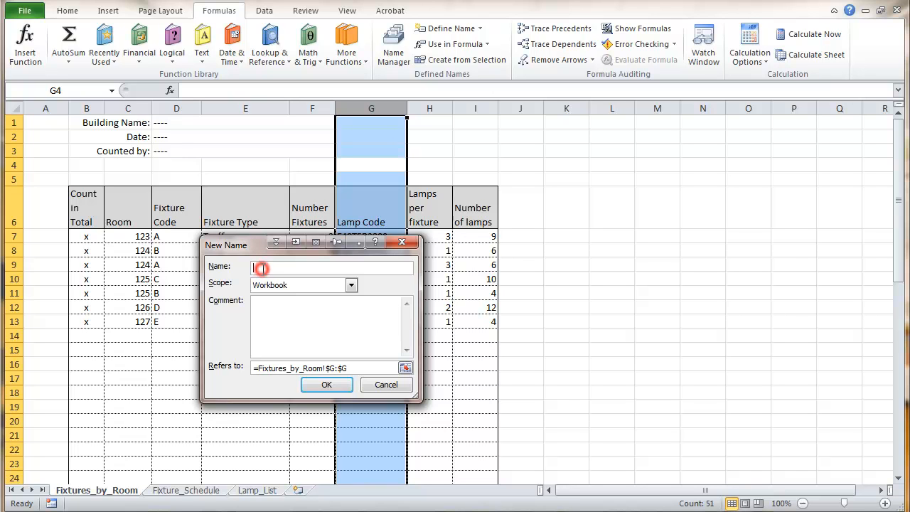
{"action": "type", "text": "Room_Lamp_Code"}
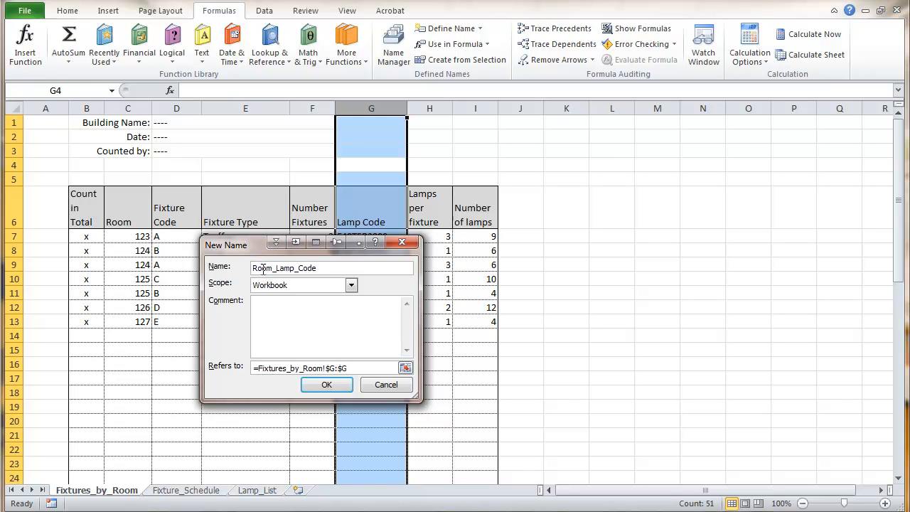
{"action": "left_click", "coordinate": [331, 268]}
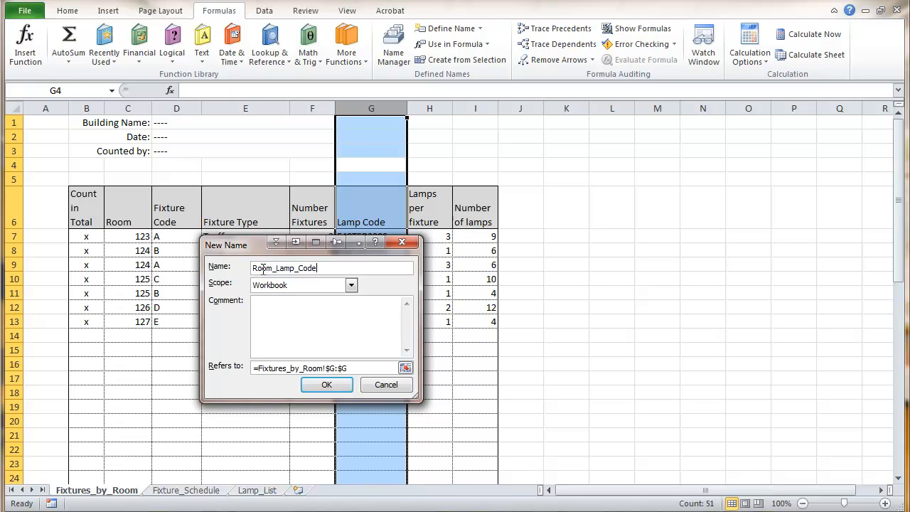
{"action": "left_click", "coordinate": [326, 383]}
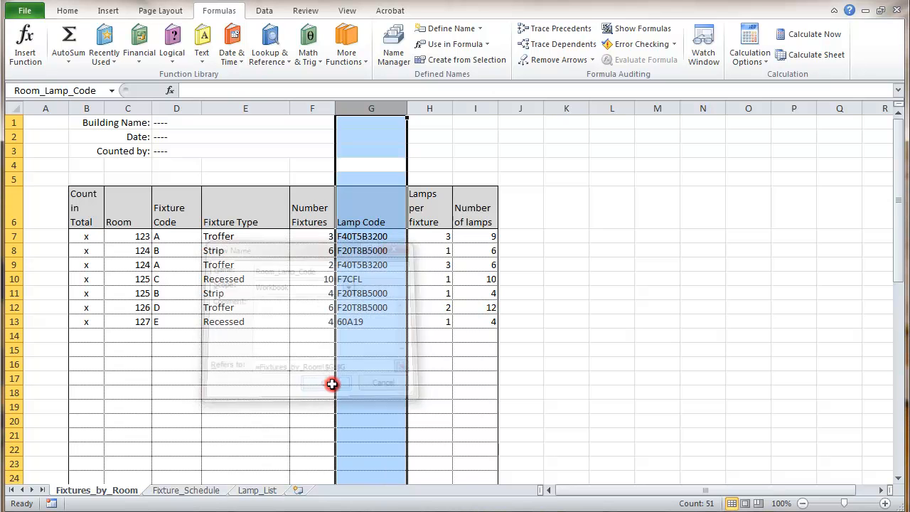
{"action": "left_click", "coordinate": [332, 384]}
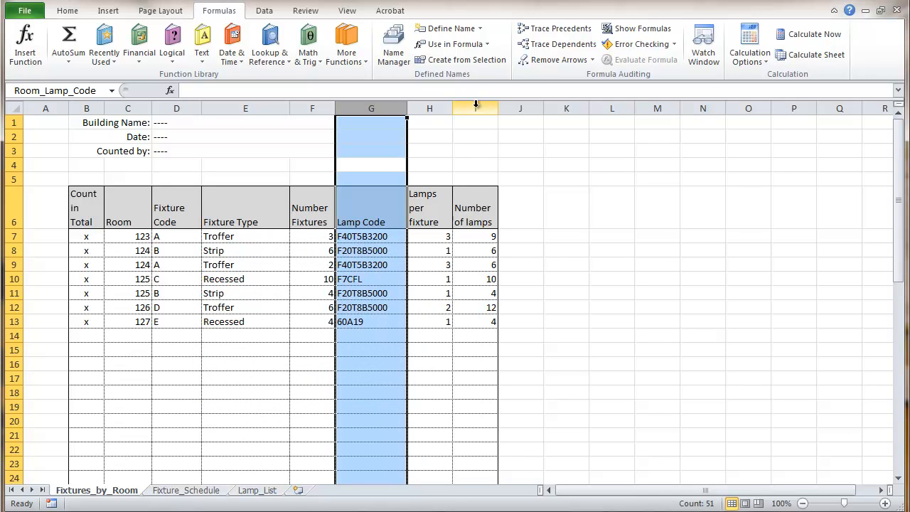
Define the name Room_Number_of_Lamps for the Number of lamps column I
{"action": "left_click", "coordinate": [474, 108]}
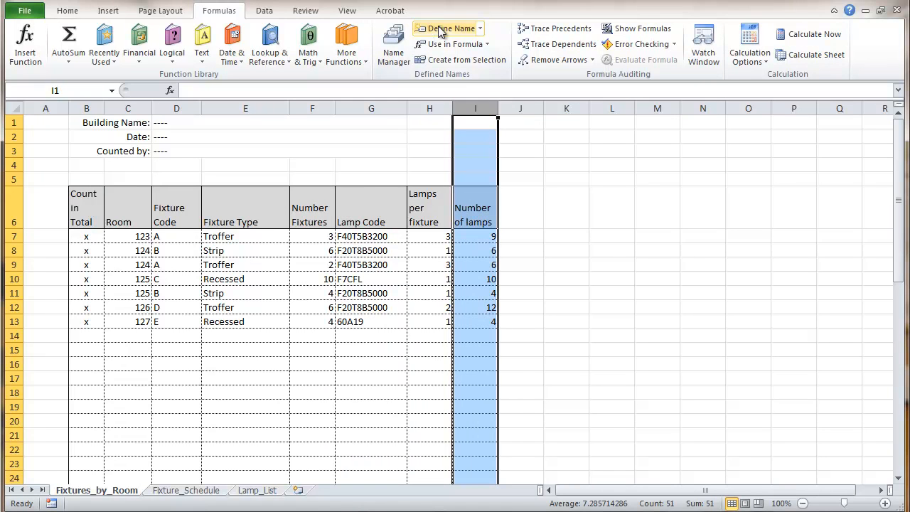
{"action": "left_click", "coordinate": [447, 28]}
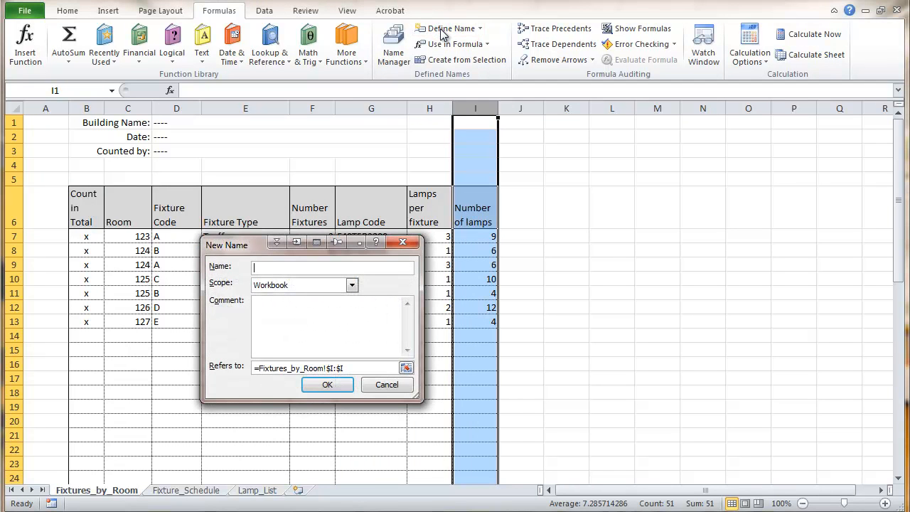
{"action": "type", "text": "R"}
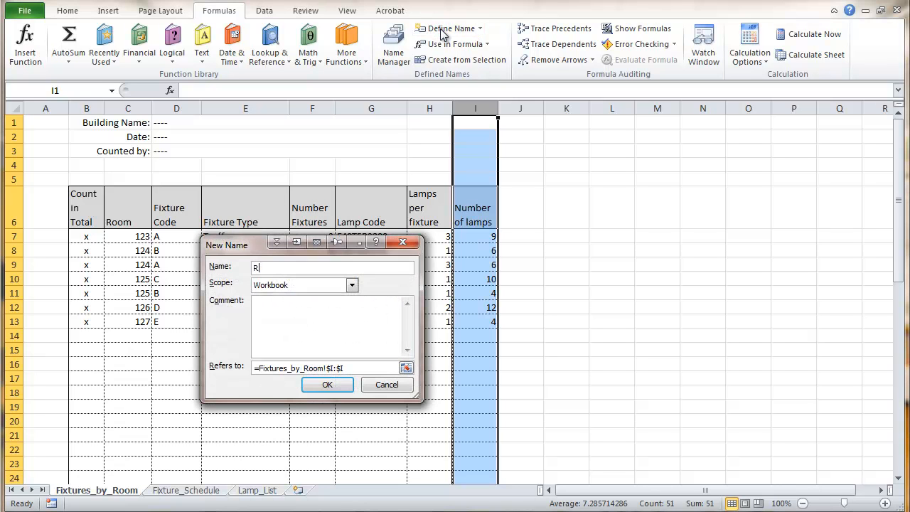
{"action": "type", "text": "oom_Number_of_Lamps"}
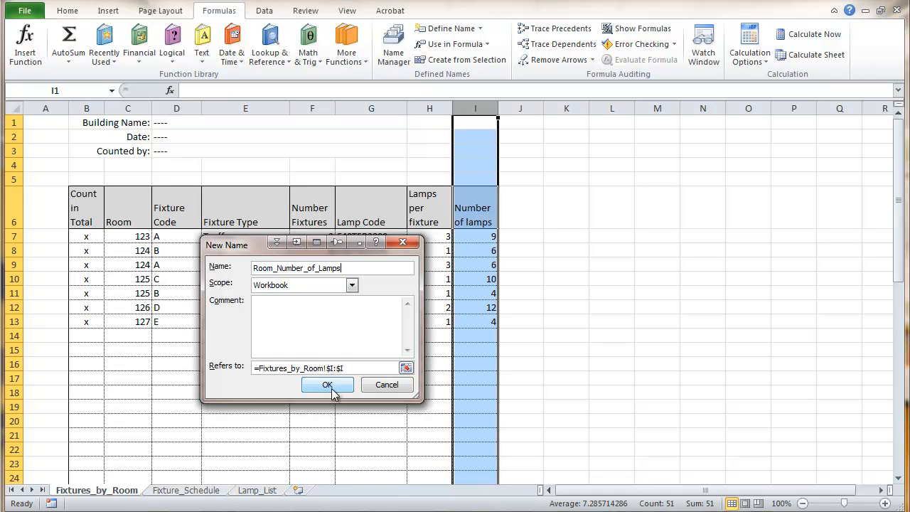
{"action": "left_click", "coordinate": [327, 384]}
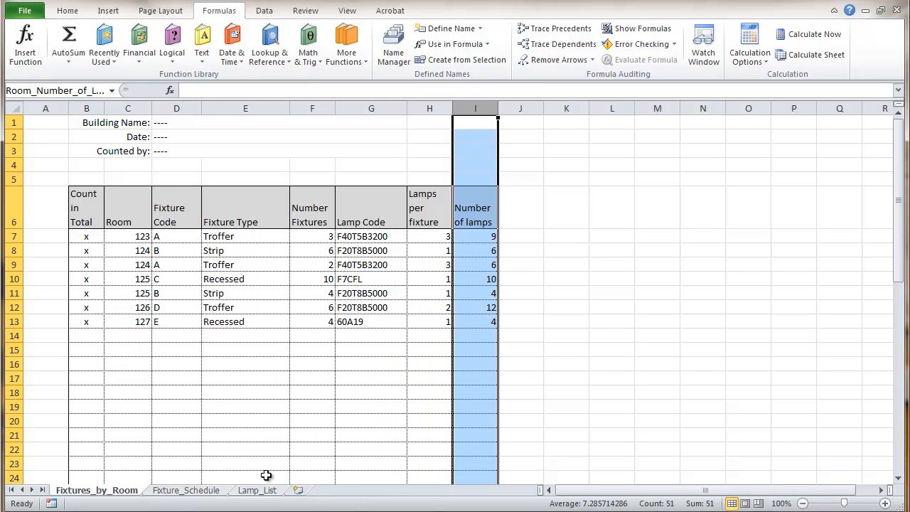
On the Lamp_List sheet, enter the heading 'Total' in cell B1
{"action": "left_click", "coordinate": [257, 490]}
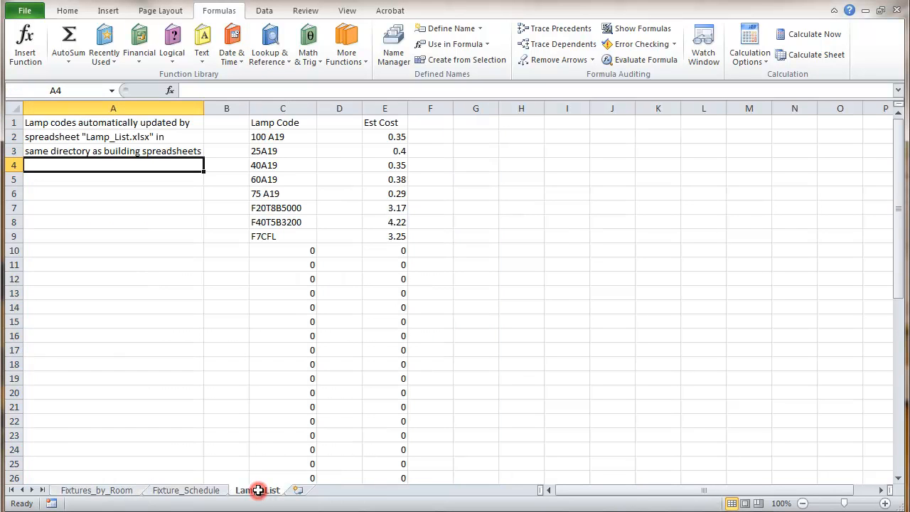
{"action": "mouse_move", "coordinate": [233, 145]}
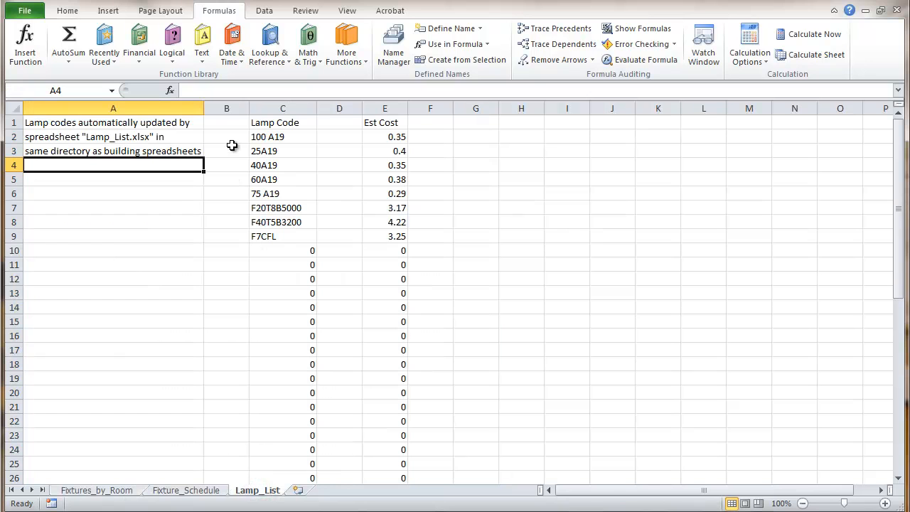
{"action": "left_click", "coordinate": [226, 122]}
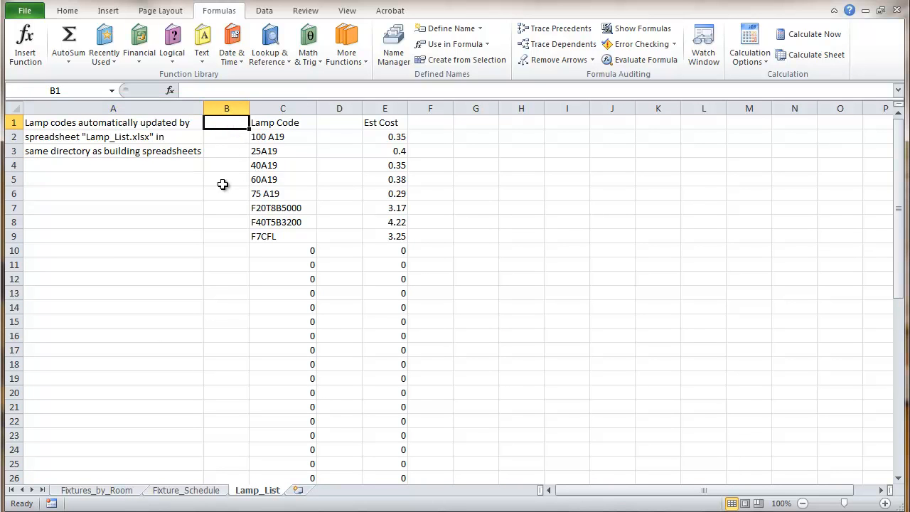
{"action": "type", "text": "Total"}
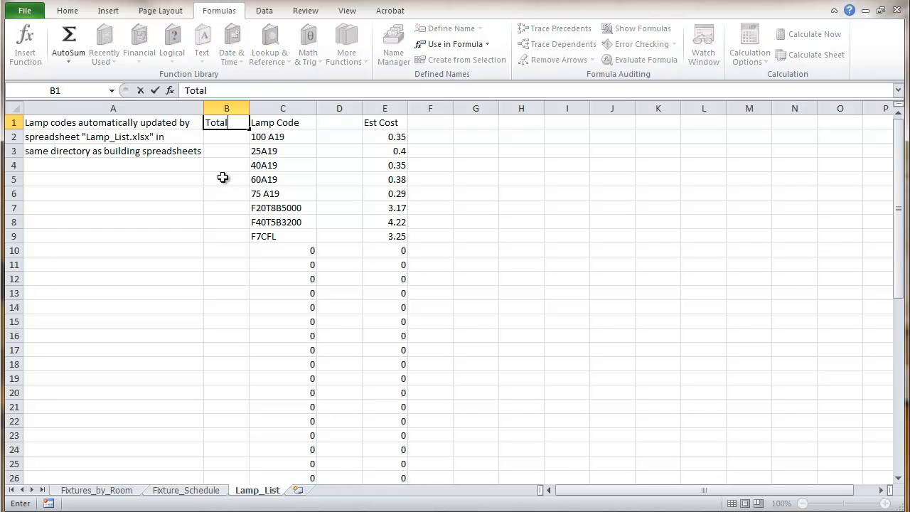
{"action": "left_click", "coordinate": [226, 136]}
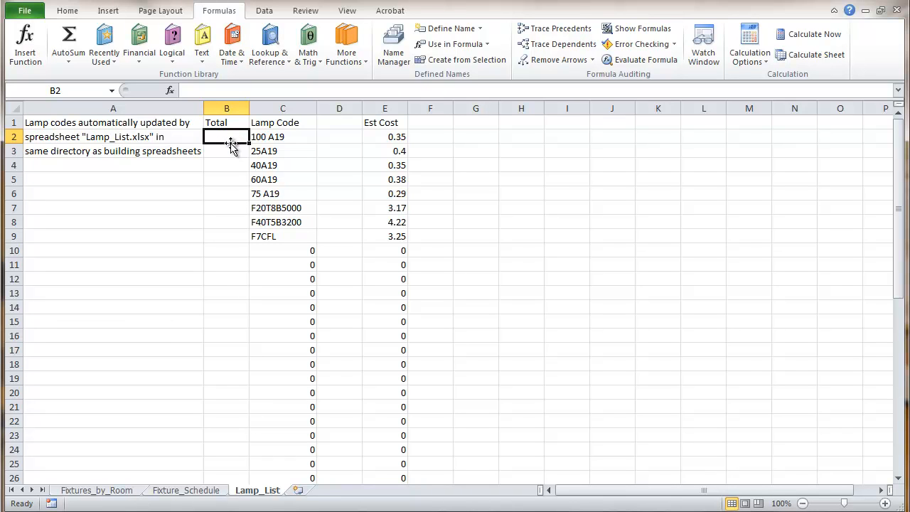
{"action": "mouse_move", "coordinate": [242, 135]}
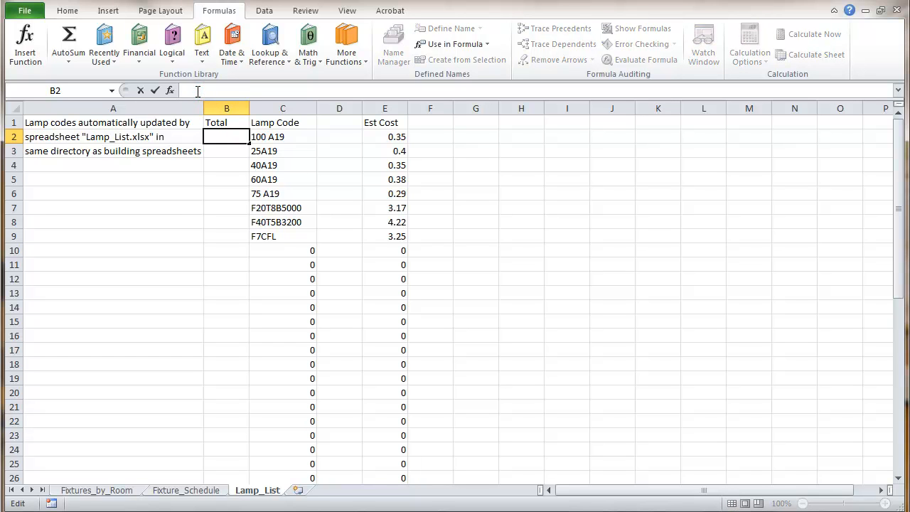
Begin =SUMIF( in B2 with Room_Lamp_Code as the range argument
{"action": "type", "text": "=su"}
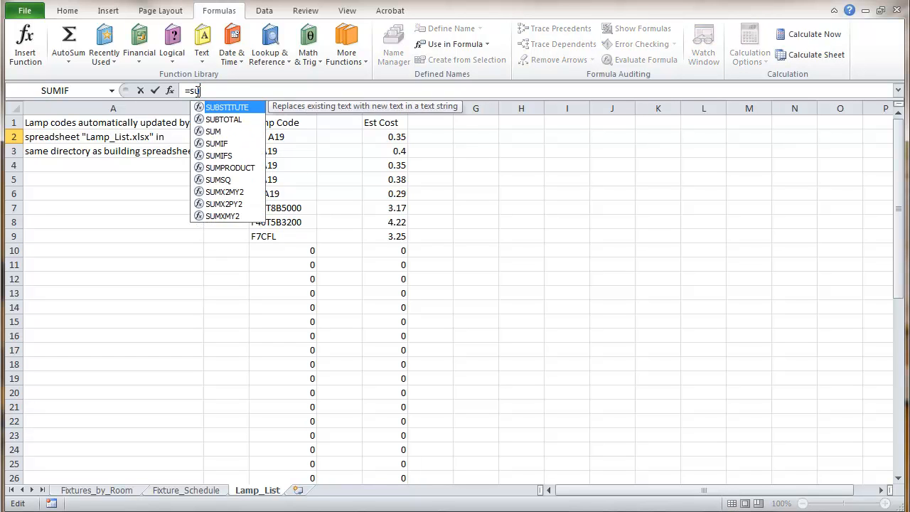
{"action": "type", "text": "mif("}
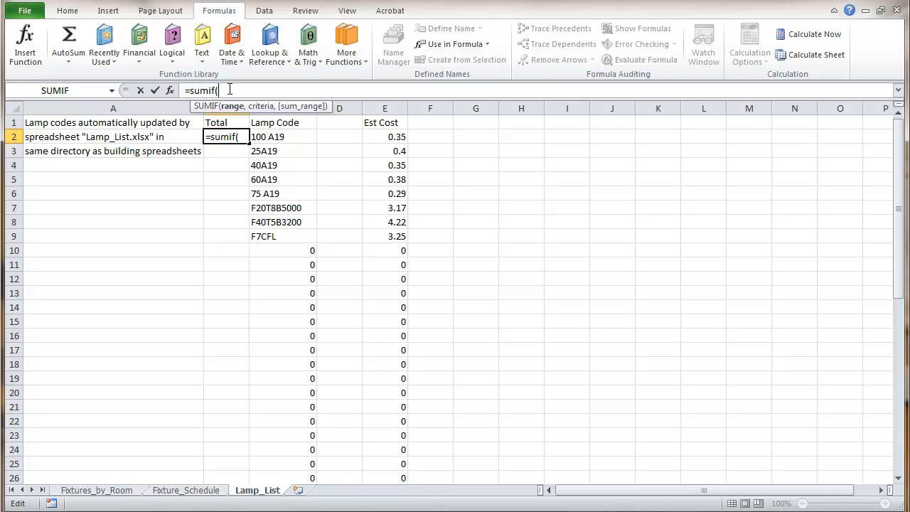
{"action": "type", "text": "R"}
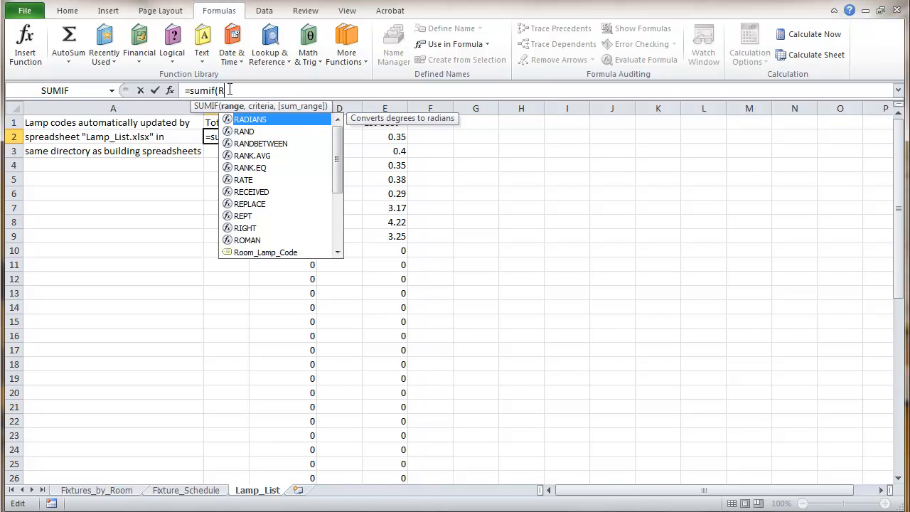
{"action": "type", "text": "oom_Lamp_Code"}
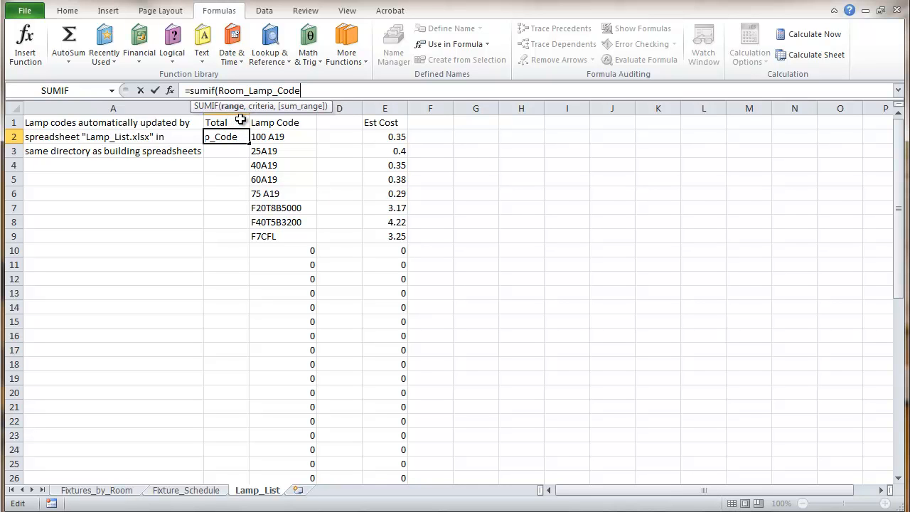
{"action": "type", "text": ","}
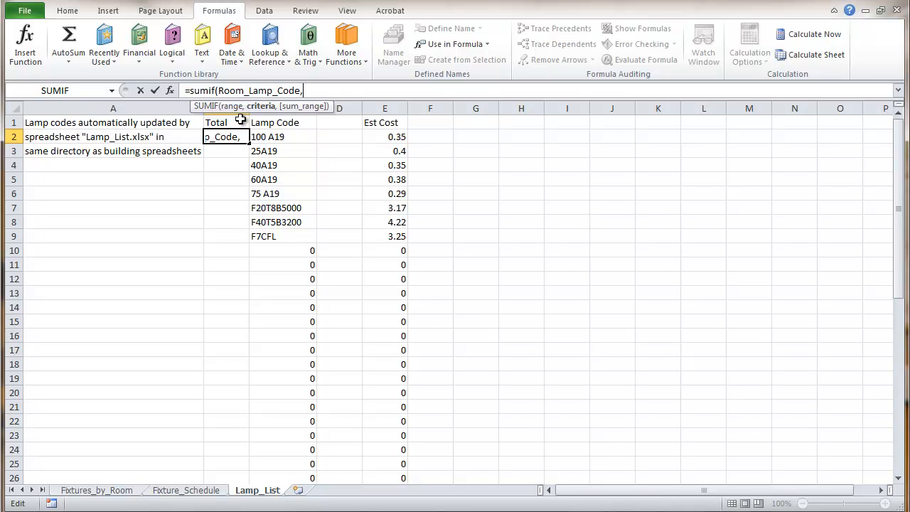
{"action": "mouse_move", "coordinate": [257, 133]}
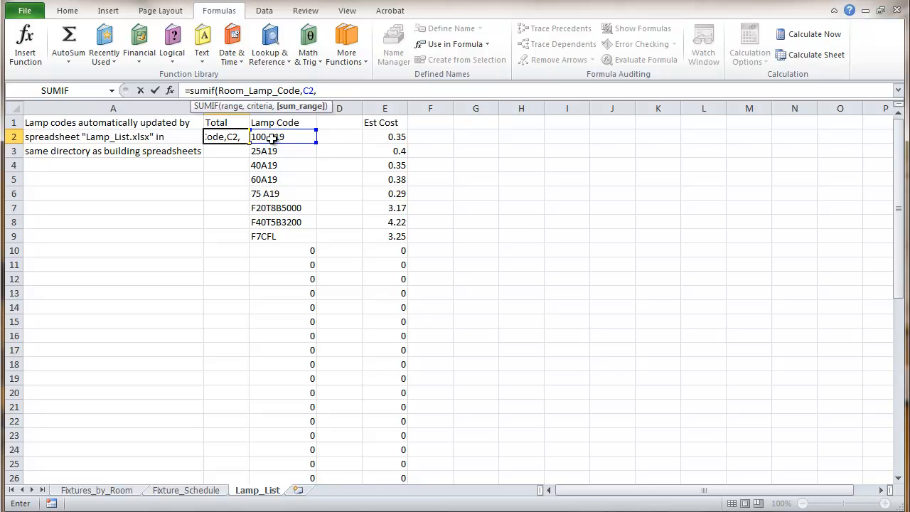
Complete the B2 SUMIF with criteria C2 and sum range Room_Number_of_Lamps
{"action": "type", "text": "R"}
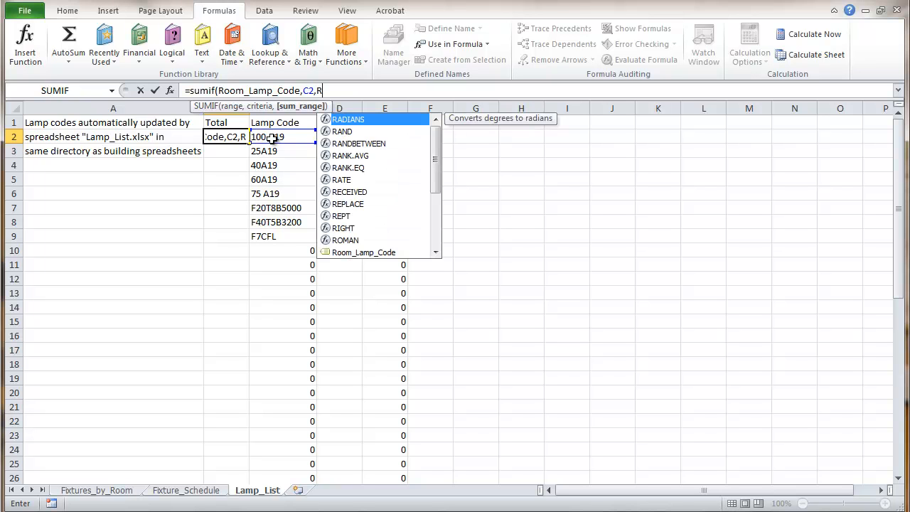
{"action": "type", "text": "oo"}
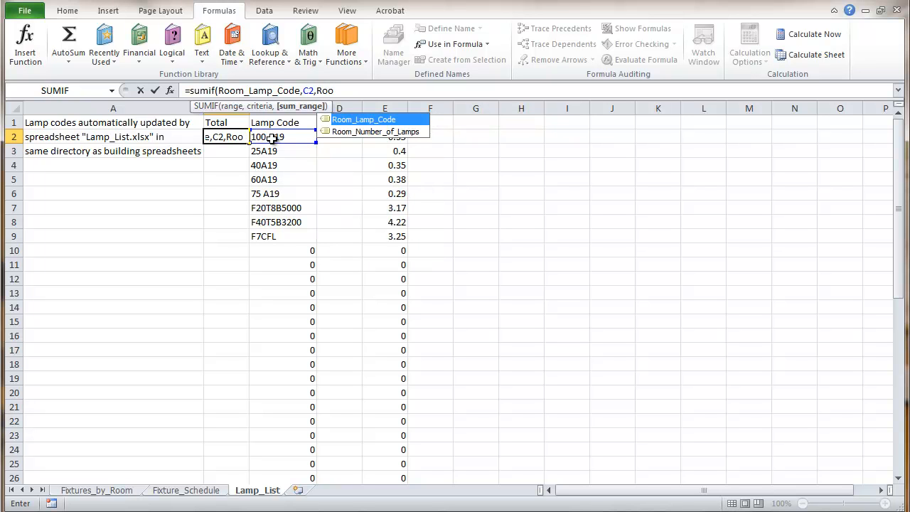
{"action": "mouse_move", "coordinate": [348, 137]}
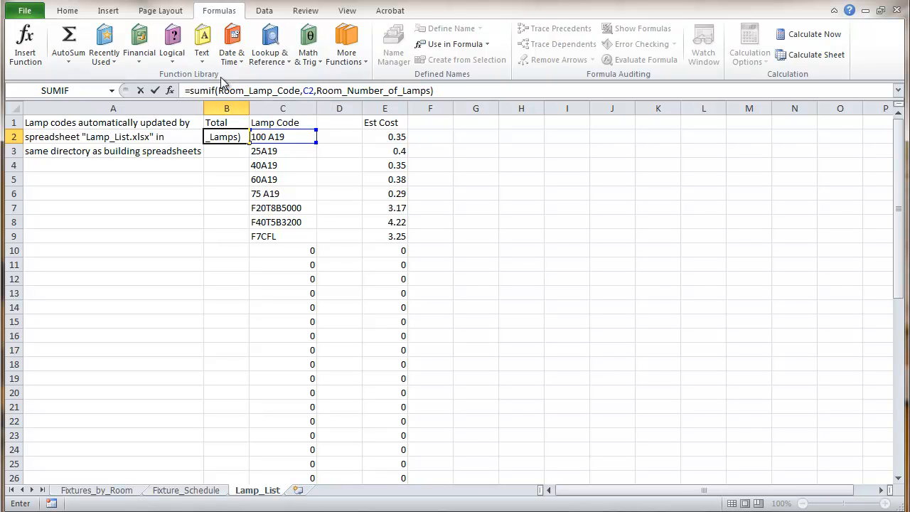
{"action": "left_click", "coordinate": [155, 90]}
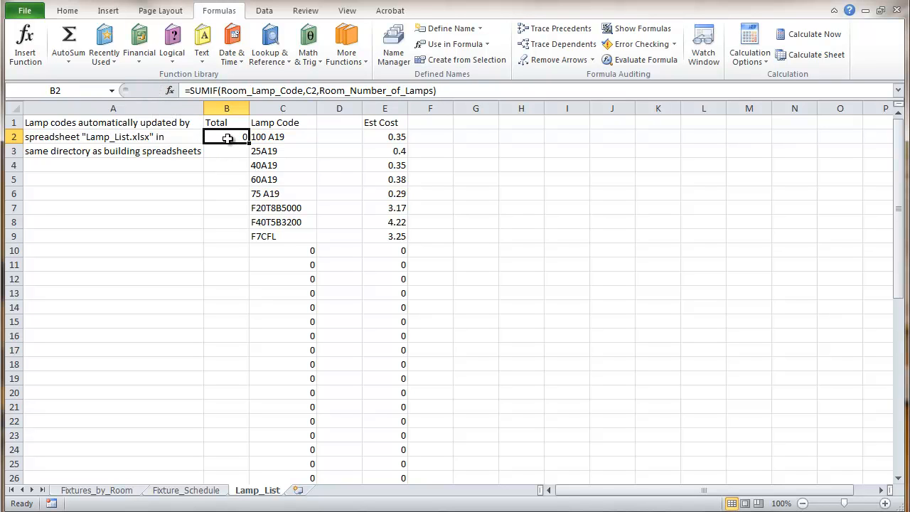
{"action": "mouse_move", "coordinate": [248, 145]}
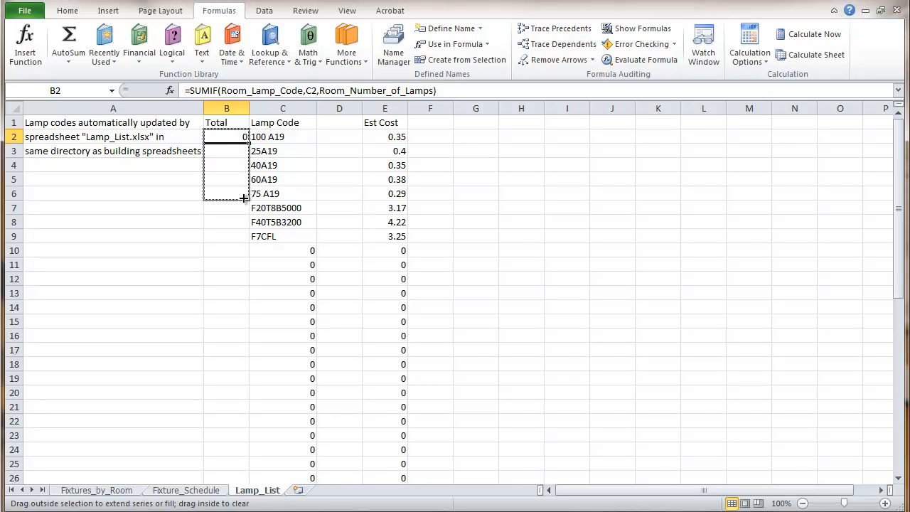
Fill the B2 SUMIF down column B to row 18, check B8, then extend further
{"action": "left_click_drag", "start_coordinate": [243, 198], "coordinate": [233, 368]}
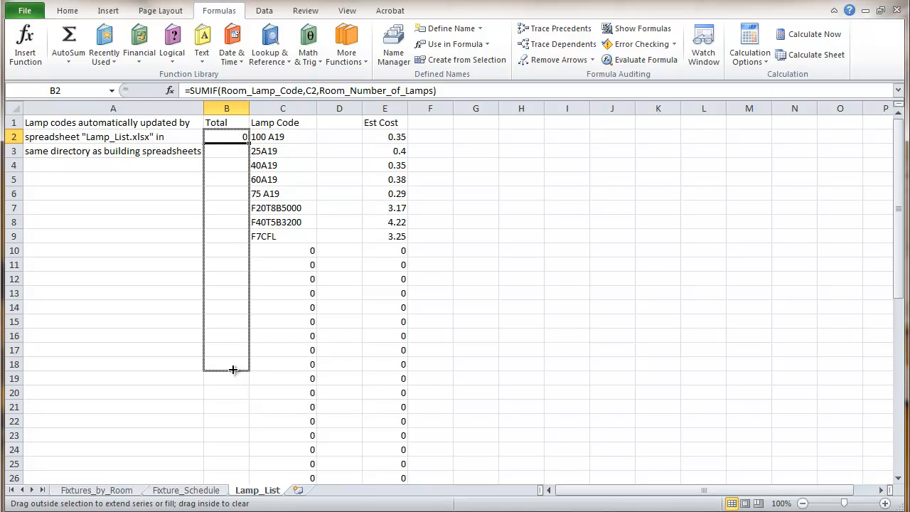
{"action": "left_click_drag", "start_coordinate": [226, 136], "coordinate": [231, 367]}
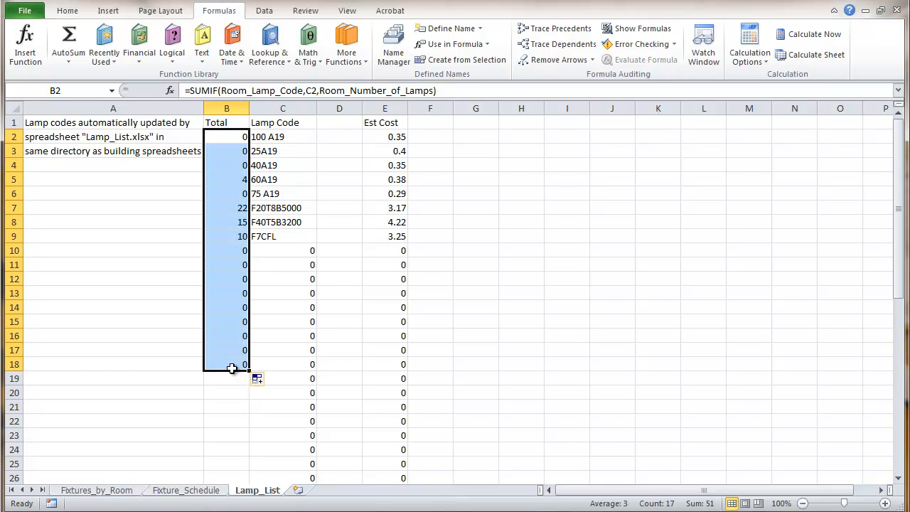
{"action": "mouse_move", "coordinate": [227, 225]}
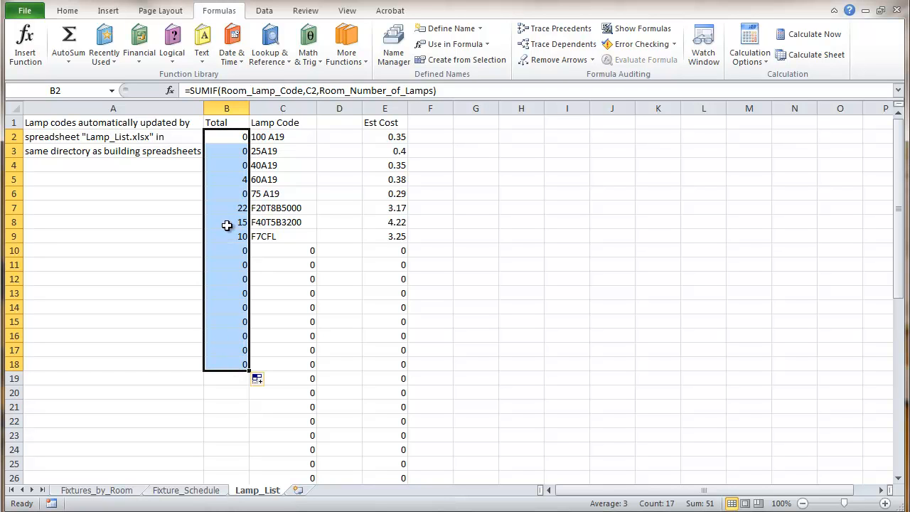
{"action": "left_click", "coordinate": [226, 222]}
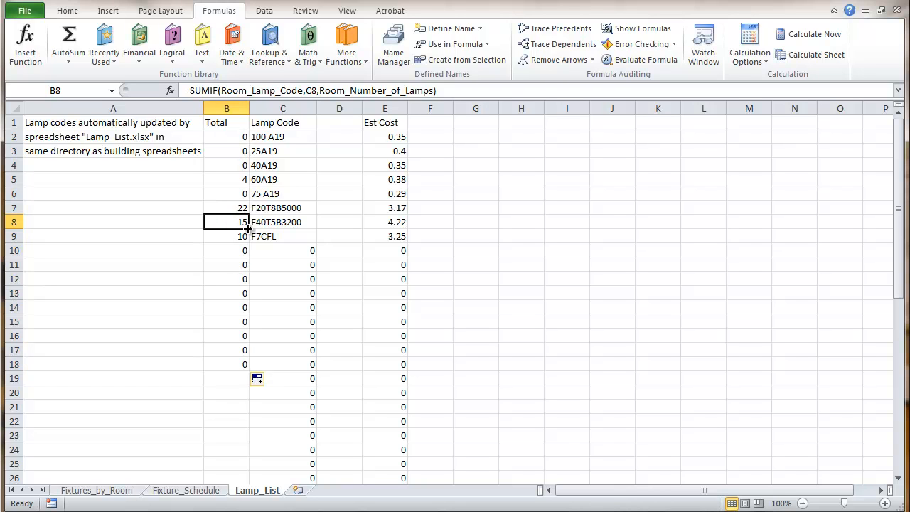
{"action": "mouse_move", "coordinate": [243, 234]}
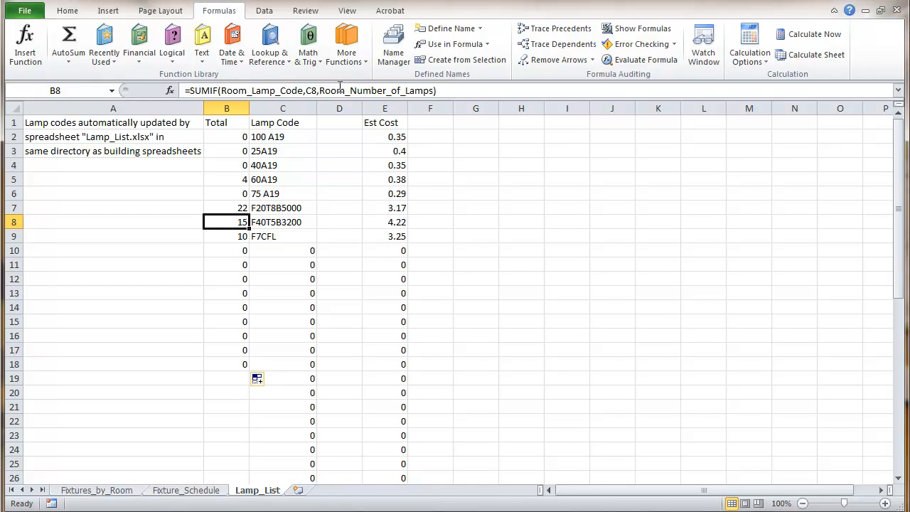
{"action": "mouse_move", "coordinate": [339, 91]}
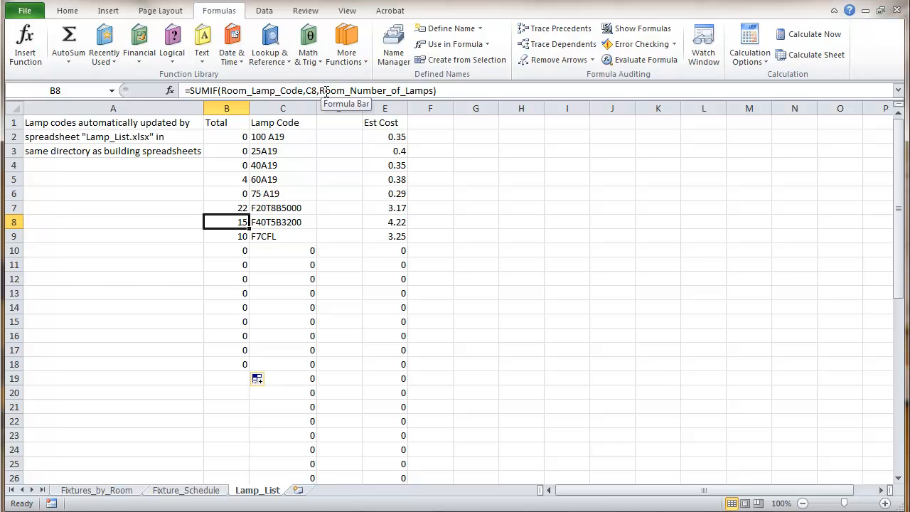
{"action": "mouse_move", "coordinate": [327, 91]}
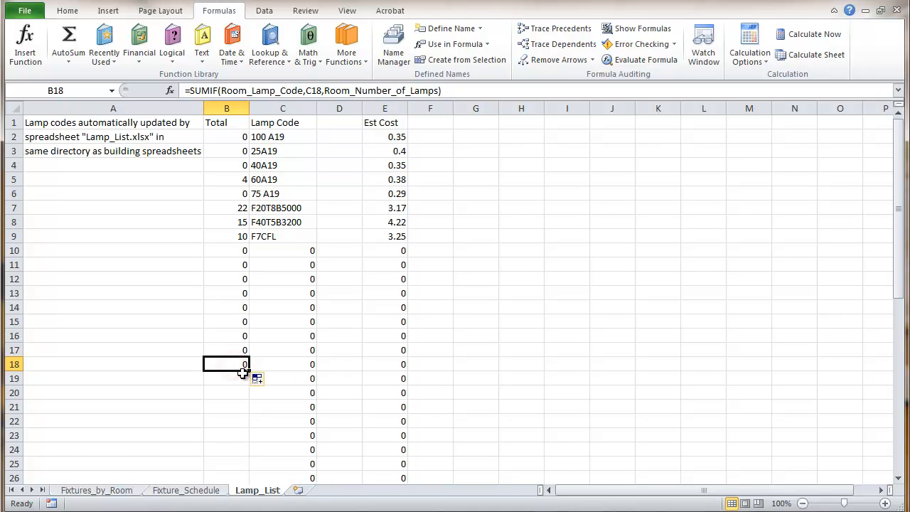
{"action": "left_click_drag", "start_coordinate": [244, 372], "coordinate": [244, 442]}
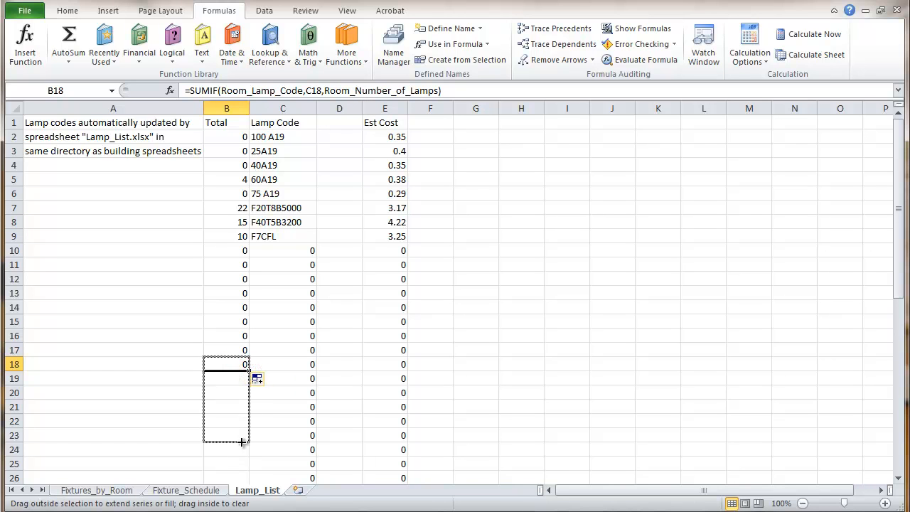
{"action": "scroll", "scroll_direction": "down", "scroll_amount": 3}
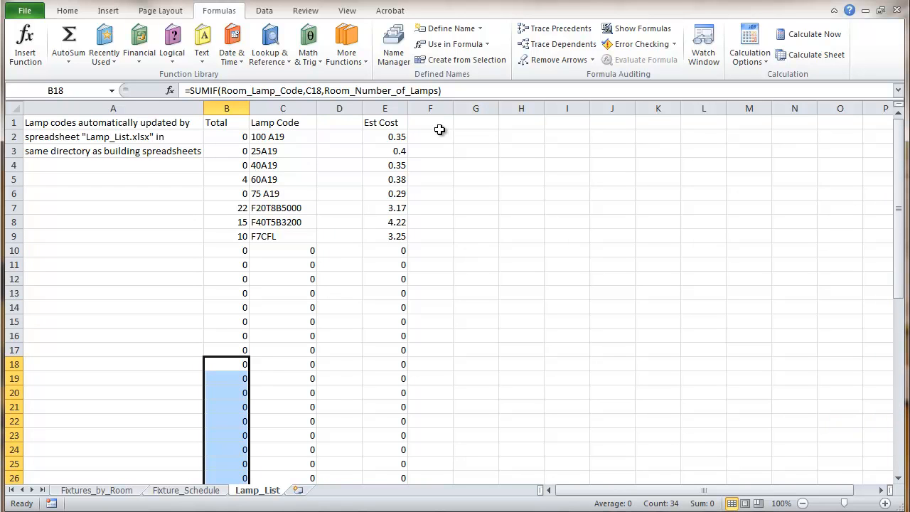
{"action": "mouse_move", "coordinate": [421, 124]}
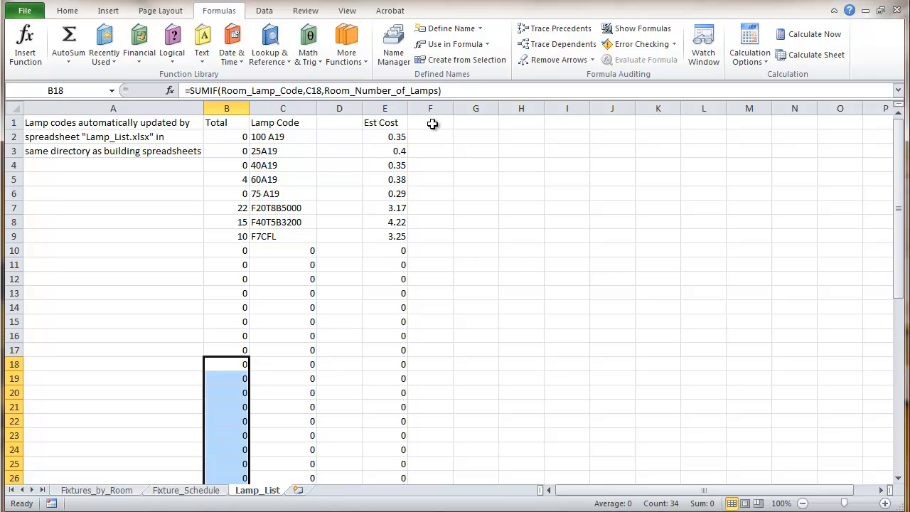
Enter the heading 'Extended' in cell F1
{"action": "left_click", "coordinate": [430, 123]}
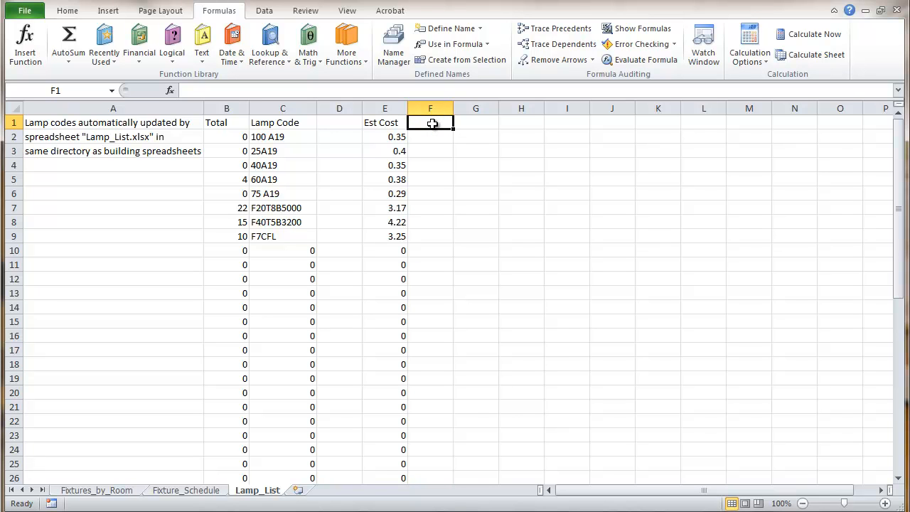
{"action": "double_click", "coordinate": [430, 122]}
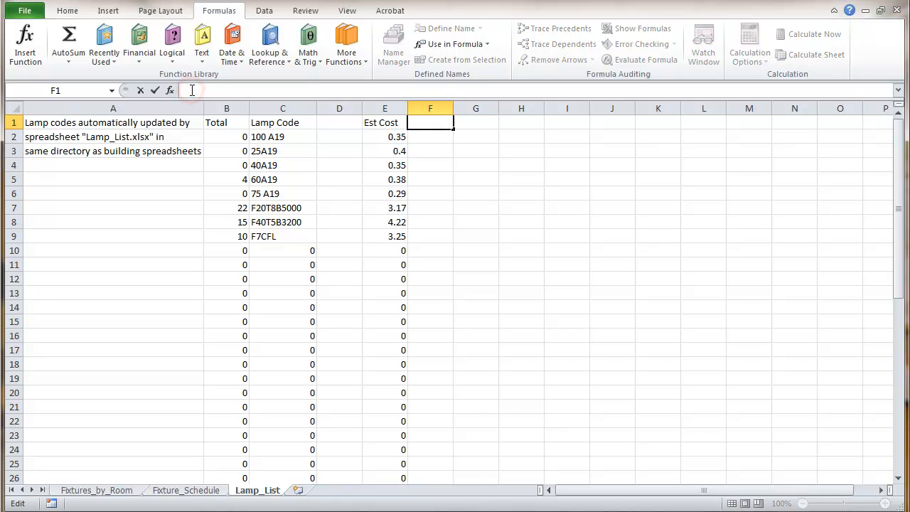
{"action": "type", "text": "Extended"}
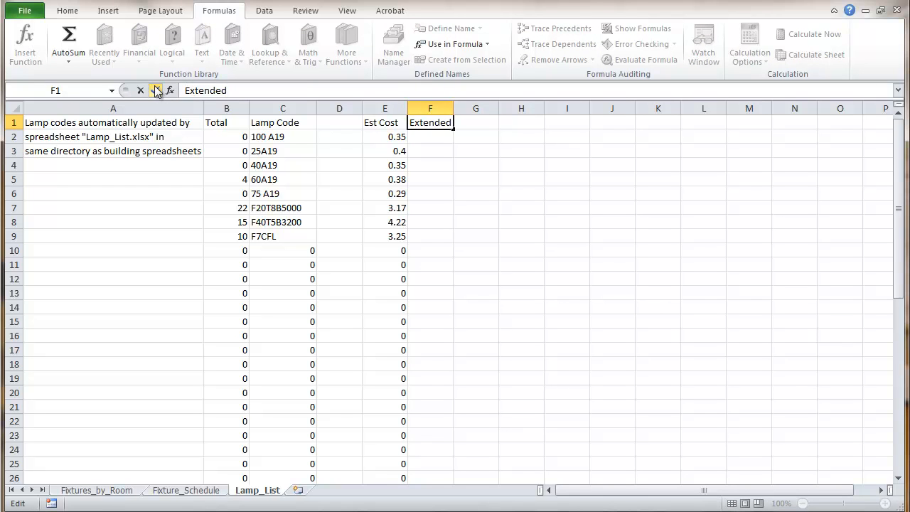
{"action": "left_click", "coordinate": [156, 90]}
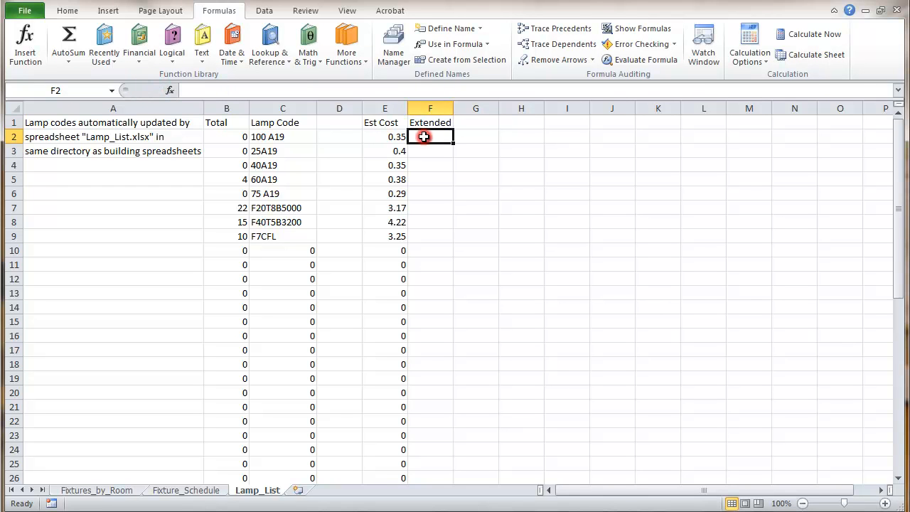
{"action": "mouse_move", "coordinate": [448, 177]}
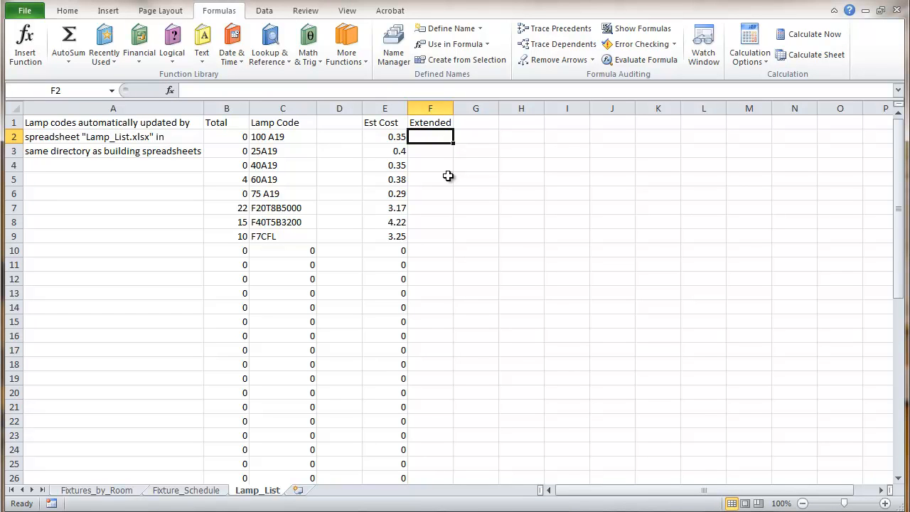
{"action": "mouse_move", "coordinate": [428, 138]}
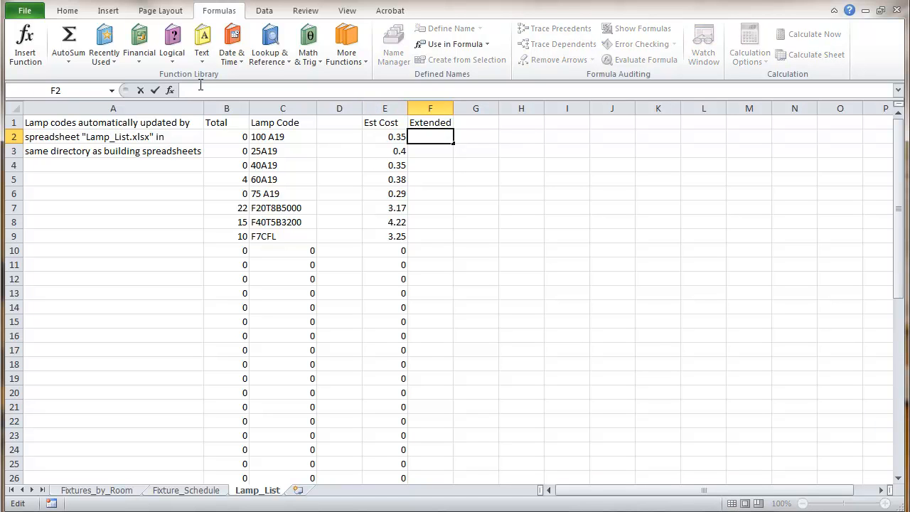
Enter the formula =B2*E2 in F2 to multiply Total by Est Cost
{"action": "type", "text": "="}
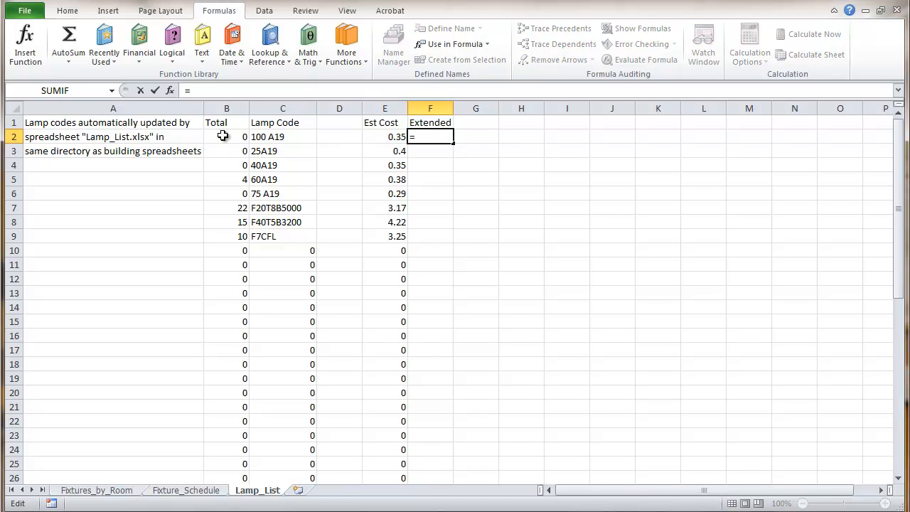
{"action": "left_click", "coordinate": [226, 136]}
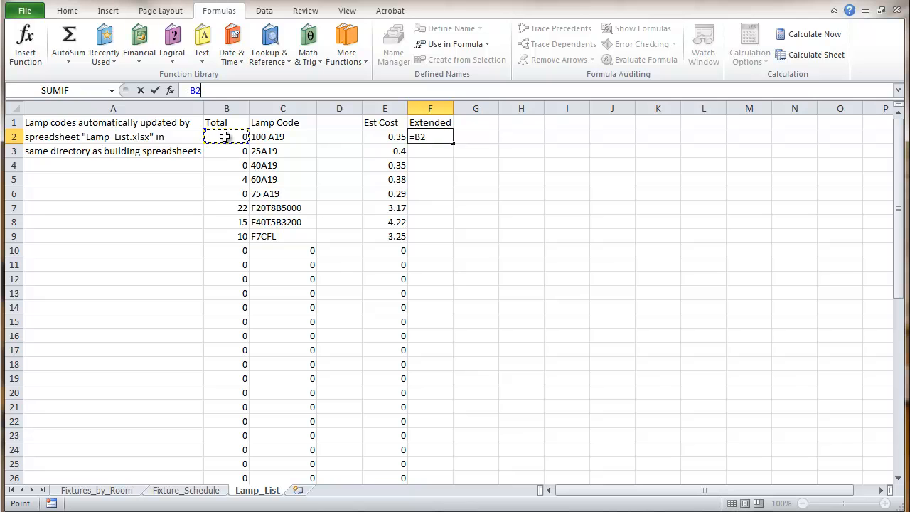
{"action": "type", "text": "*"}
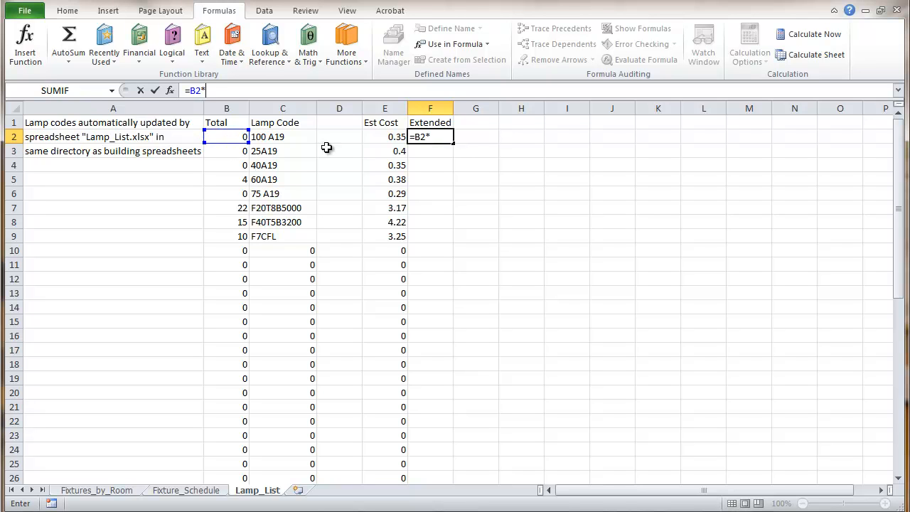
{"action": "left_click", "coordinate": [384, 137]}
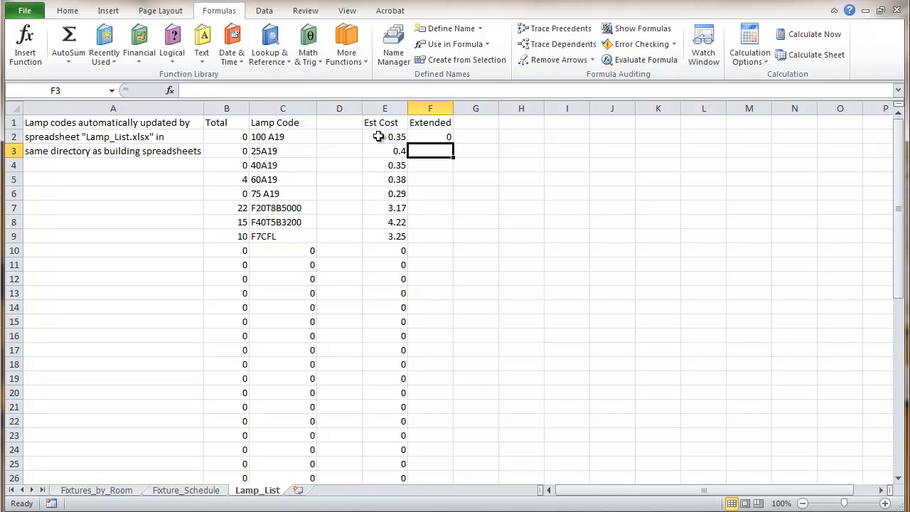
{"action": "left_click", "coordinate": [430, 136]}
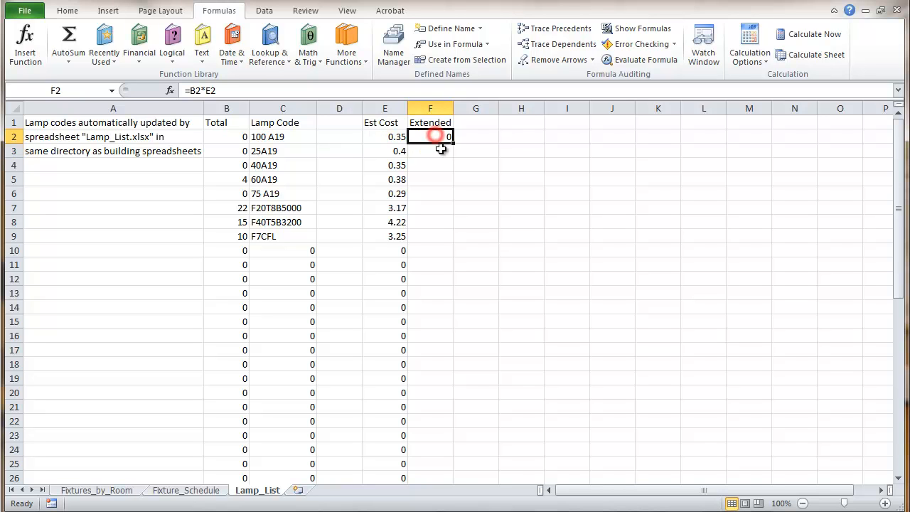
{"action": "mouse_move", "coordinate": [450, 145]}
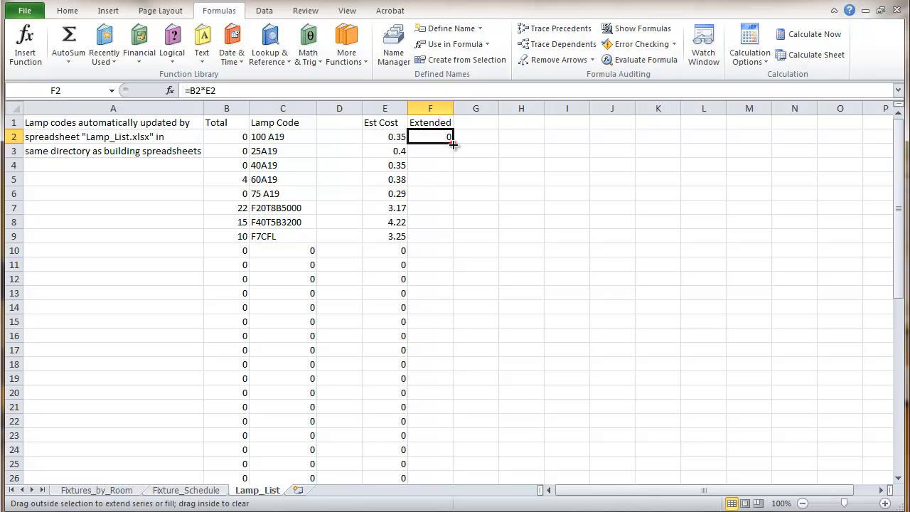
Fill the F2 Extended formula down to F13
{"action": "left_click_drag", "start_coordinate": [450, 136], "coordinate": [439, 240]}
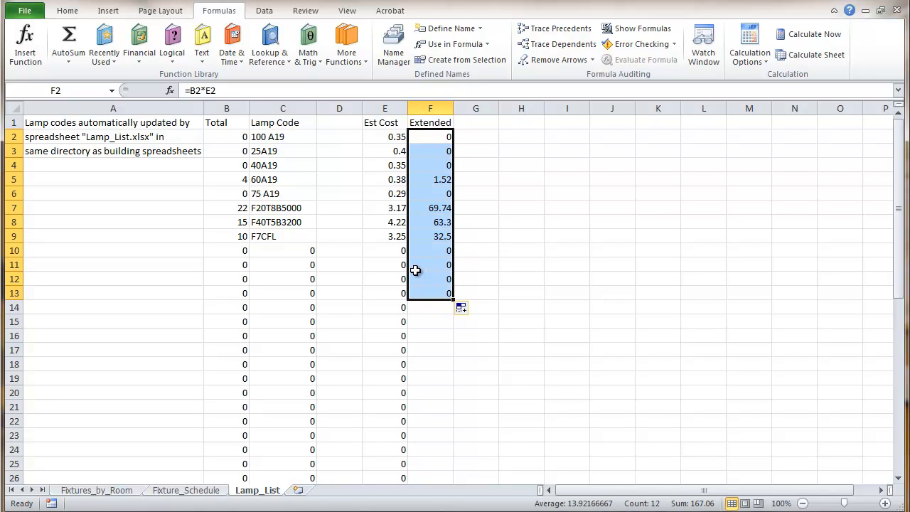
{"action": "mouse_move", "coordinate": [424, 256]}
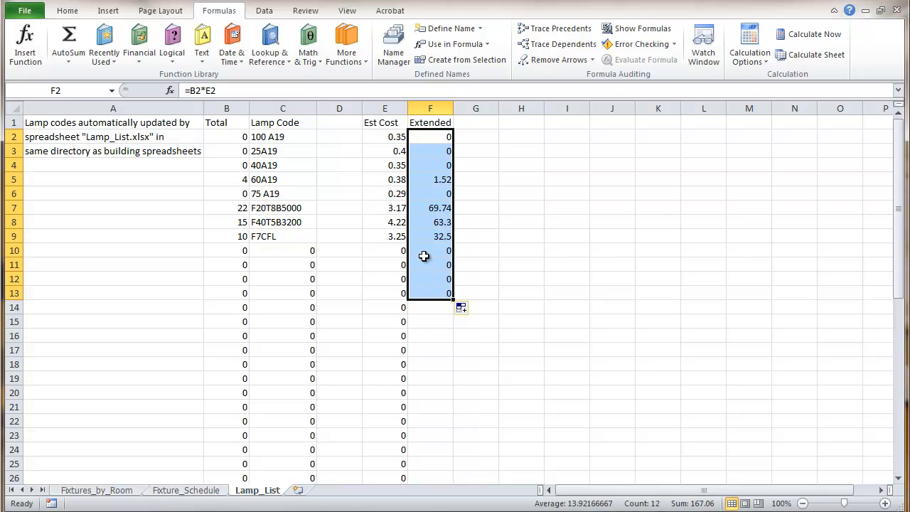
{"action": "mouse_move", "coordinate": [437, 196]}
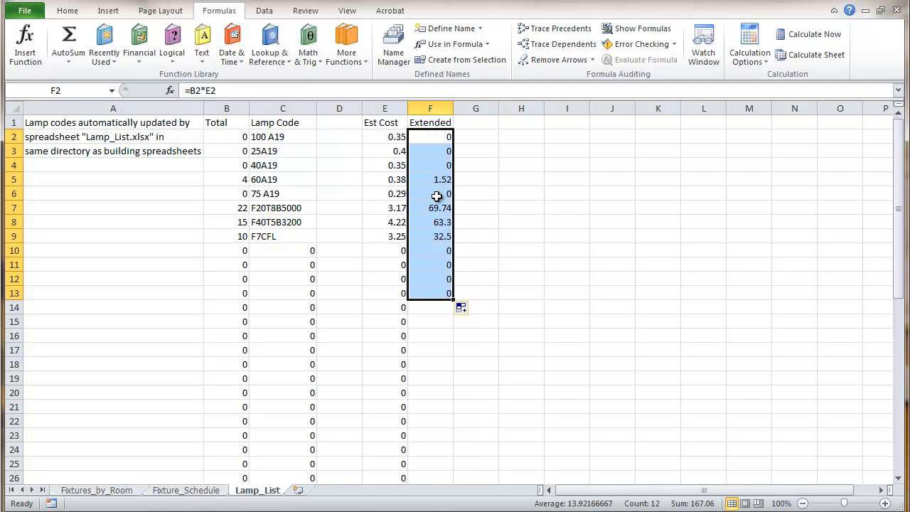
{"action": "mouse_move", "coordinate": [68, 37]}
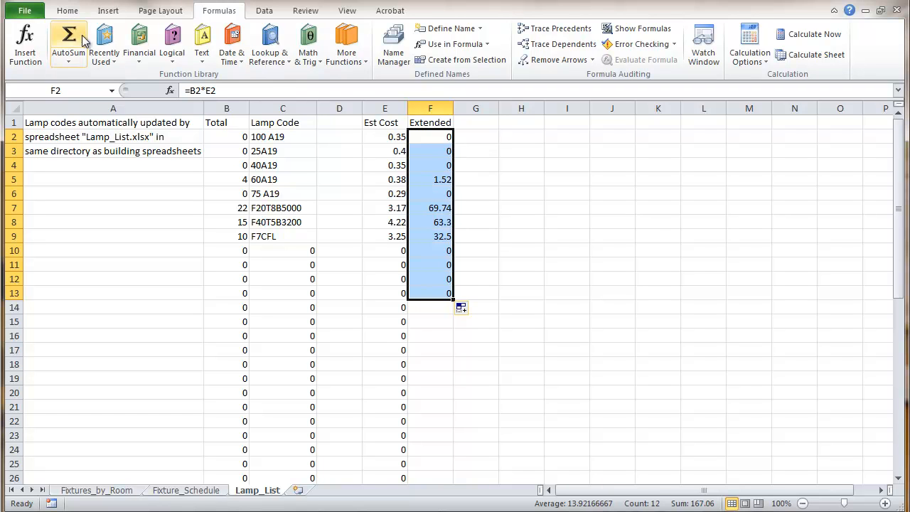
Format the Extended cells with two decimal places, showing 63.30 and 32.50
{"action": "left_click", "coordinate": [67, 10]}
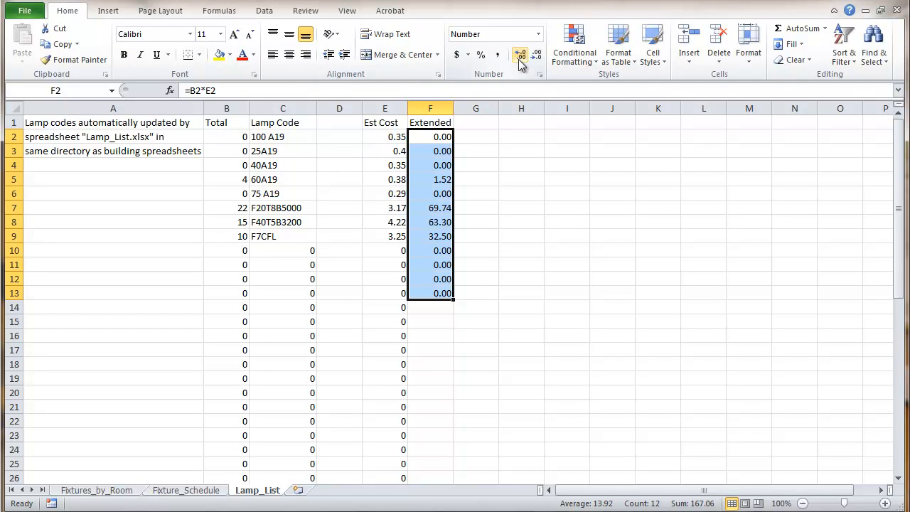
{"action": "left_click", "coordinate": [429, 320]}
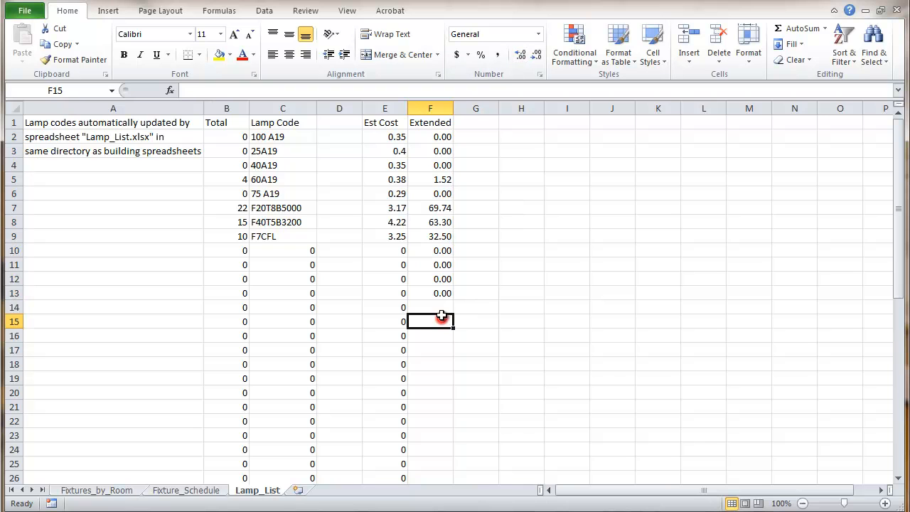
{"action": "left_click", "coordinate": [429, 307]}
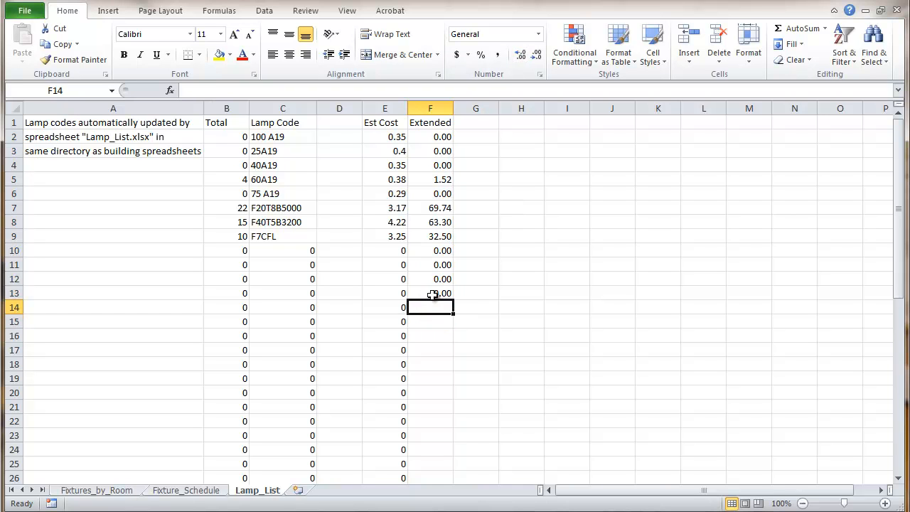
{"action": "left_click", "coordinate": [430, 293]}
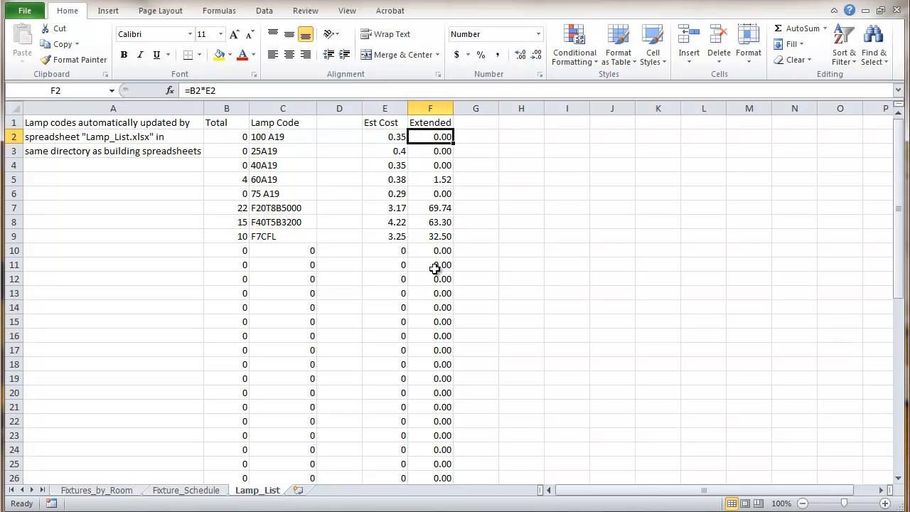
{"action": "mouse_move", "coordinate": [435, 236]}
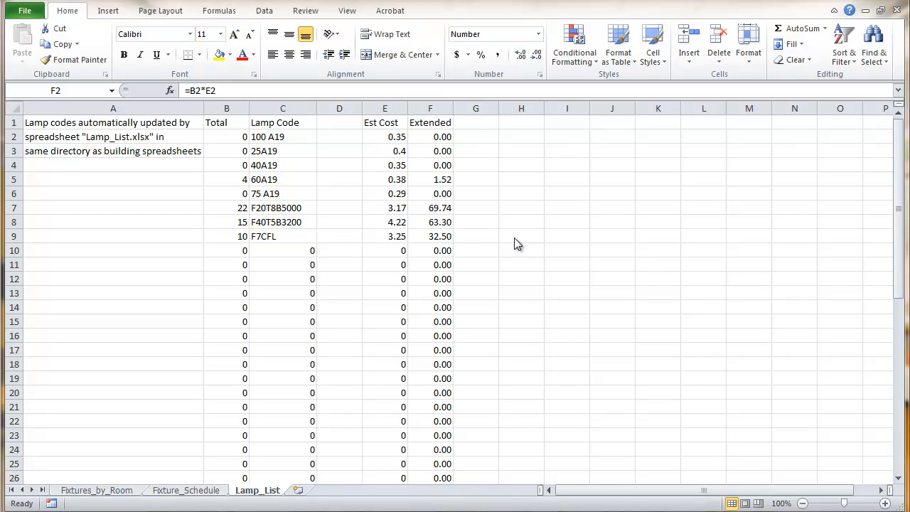
{"action": "mouse_move", "coordinate": [458, 213]}
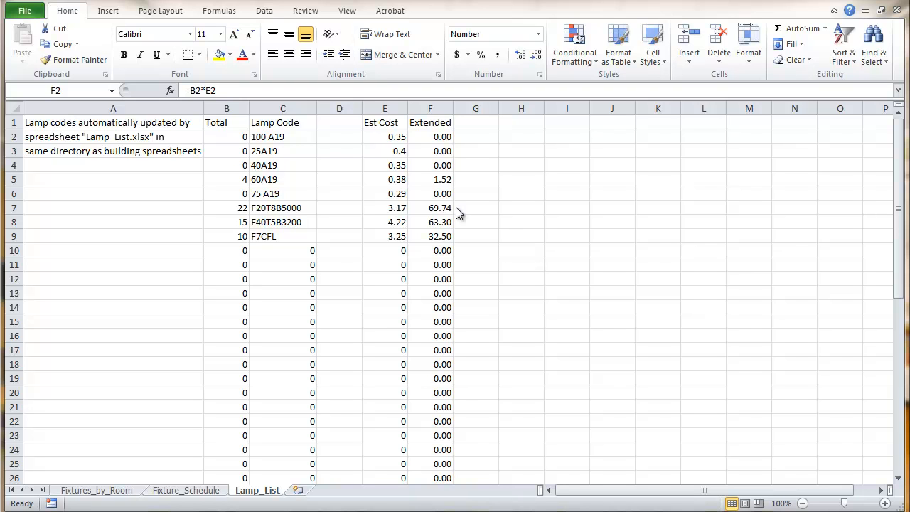
{"action": "mouse_move", "coordinate": [225, 145]}
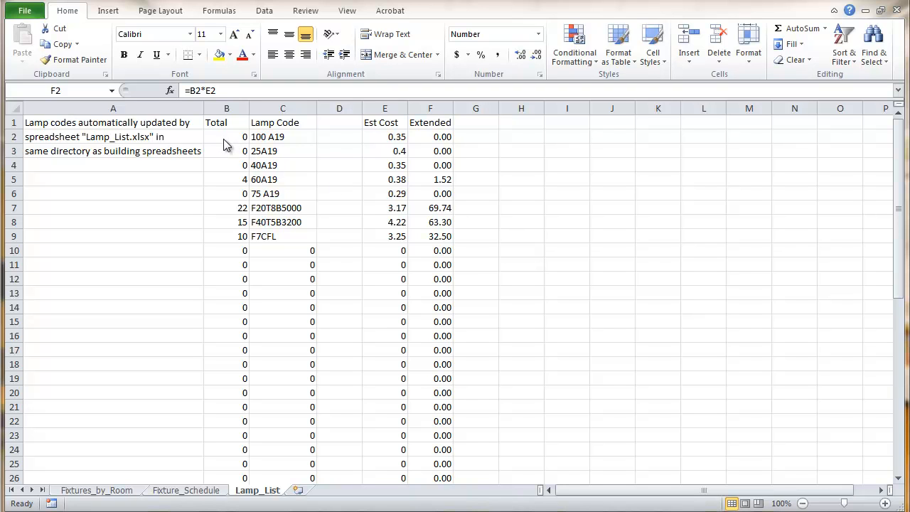
{"action": "double_click", "coordinate": [429, 136]}
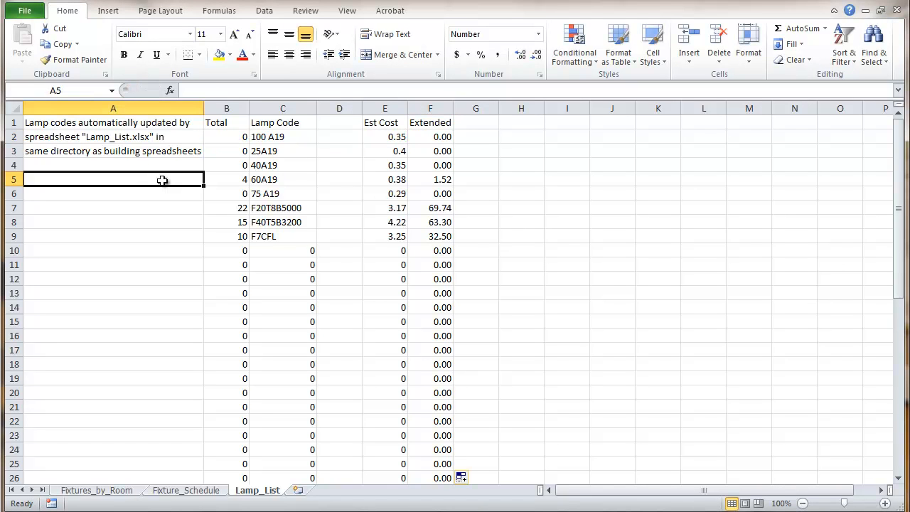
{"action": "left_click", "coordinate": [226, 137]}
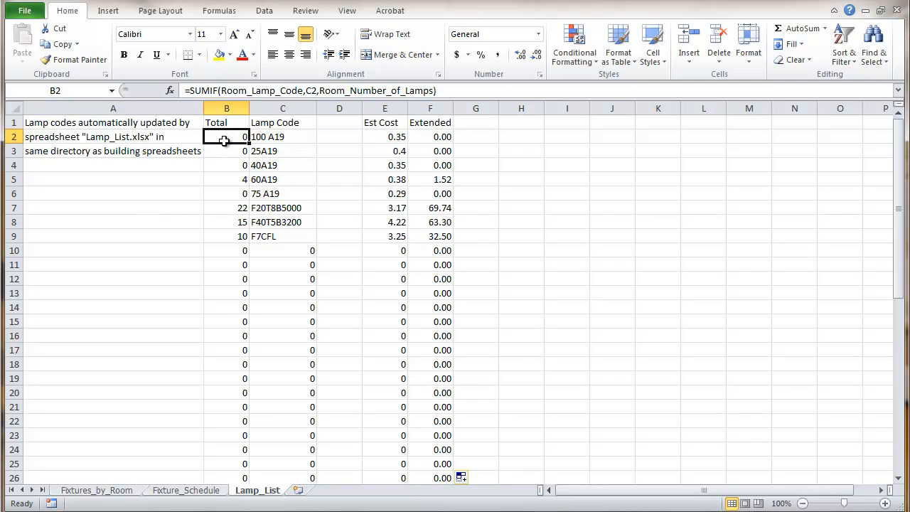
{"action": "mouse_move", "coordinate": [504, 167]}
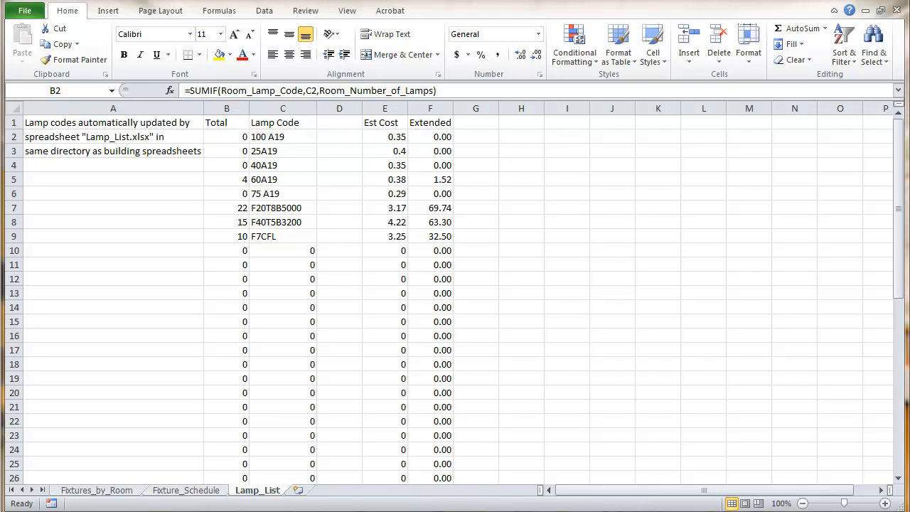
{"action": "mouse_move", "coordinate": [517, 189]}
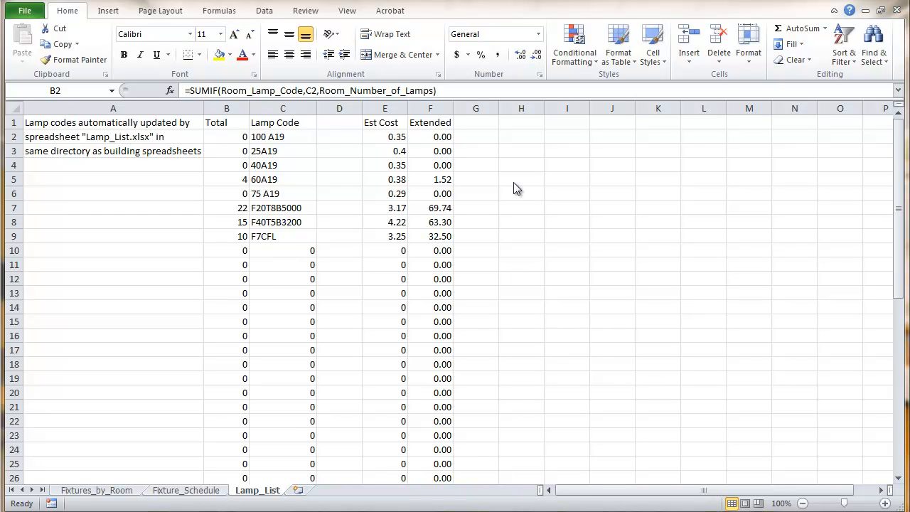
{"action": "mouse_move", "coordinate": [228, 140]}
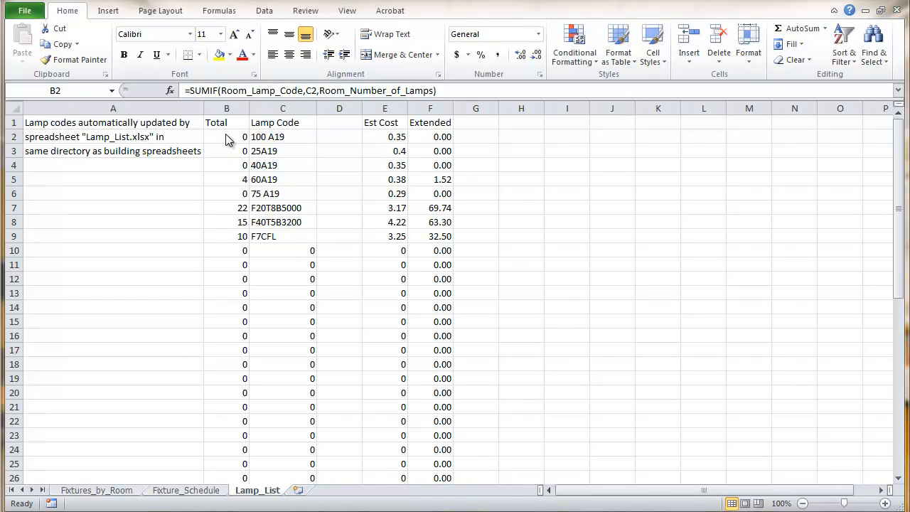
{"action": "left_click", "coordinate": [226, 136]}
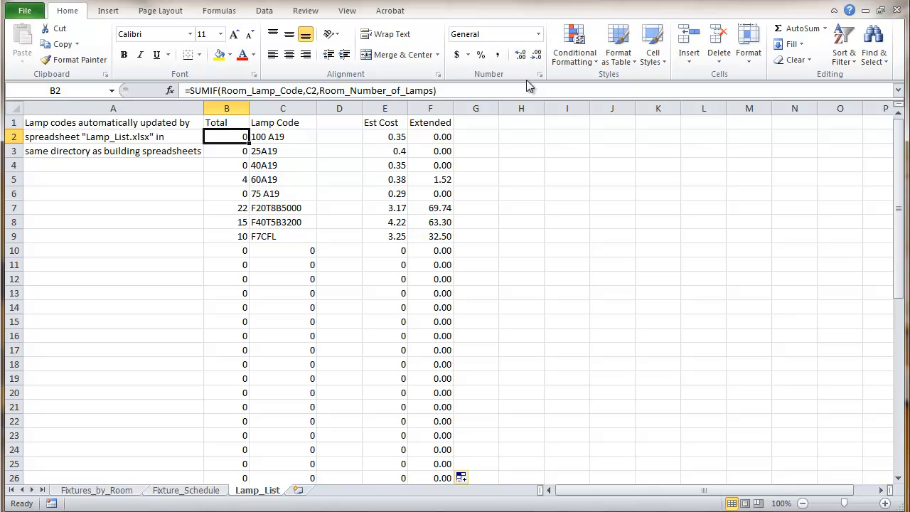
Highlight B2 values greater than 0 in green fill with dark green text, then fill the rule down to B12
{"action": "left_click", "coordinate": [574, 42]}
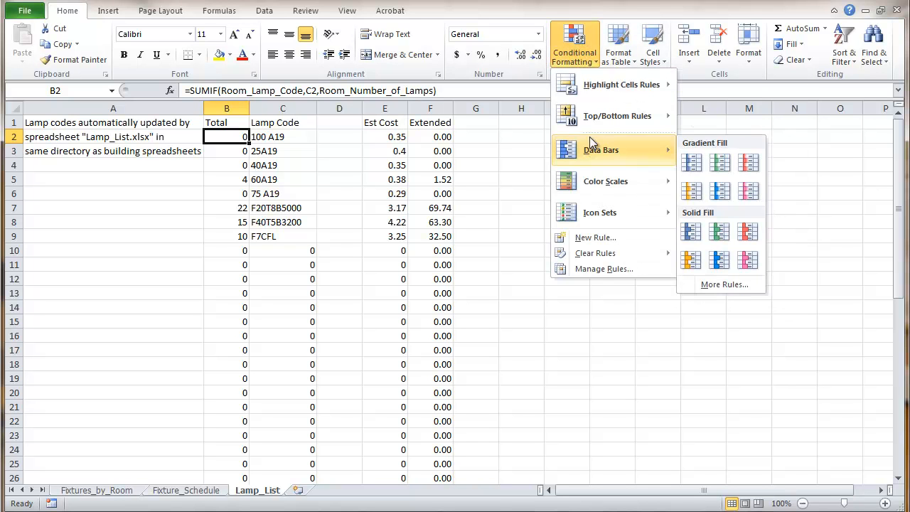
{"action": "mouse_move", "coordinate": [613, 84]}
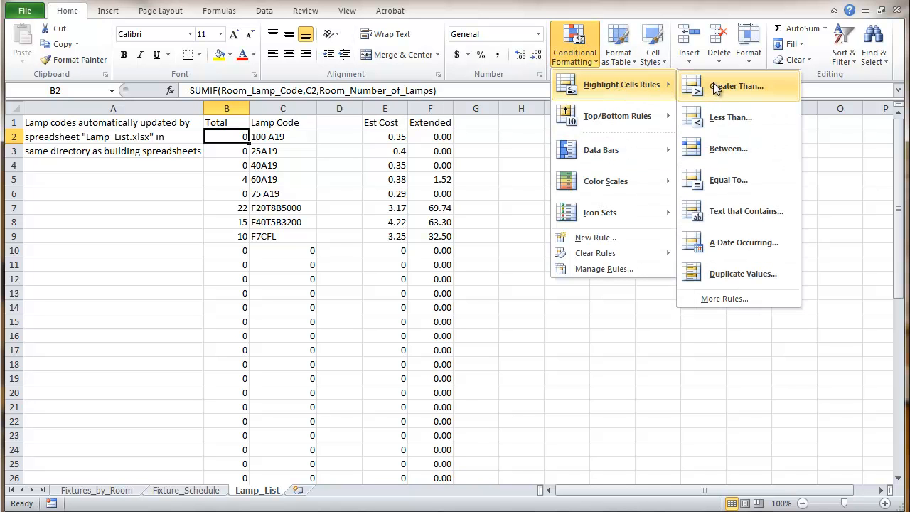
{"action": "left_click", "coordinate": [736, 86]}
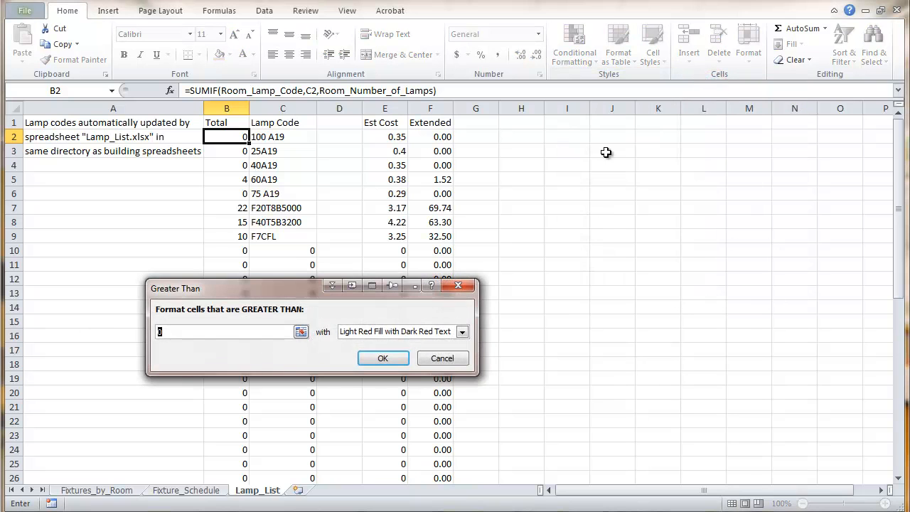
{"action": "mouse_move", "coordinate": [340, 356]}
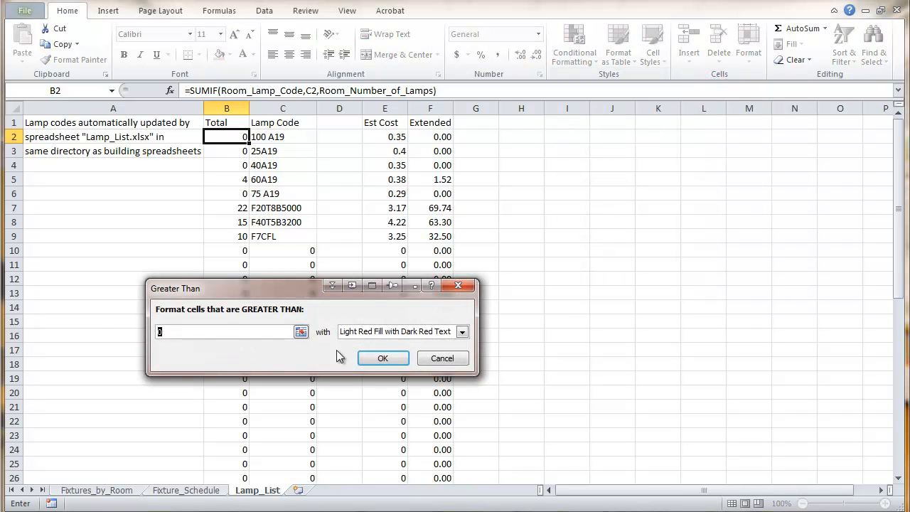
{"action": "left_click", "coordinate": [462, 331]}
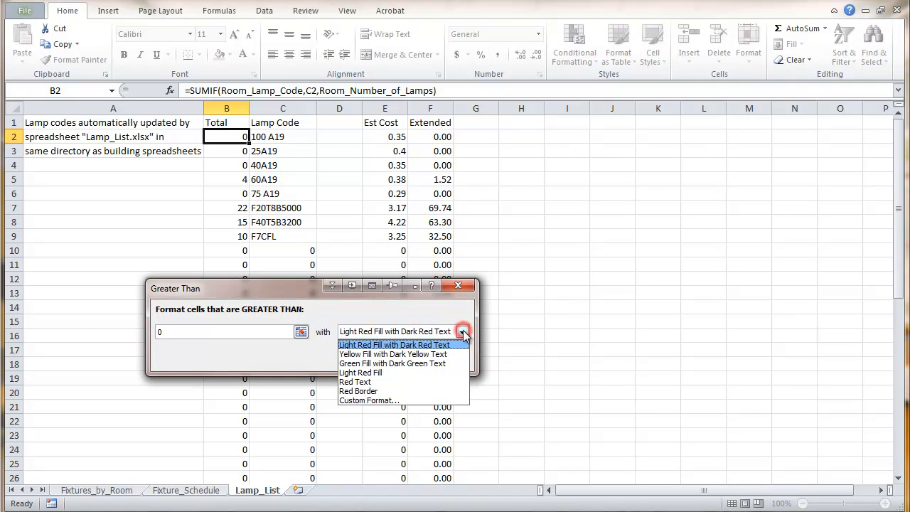
{"action": "left_click", "coordinate": [392, 363]}
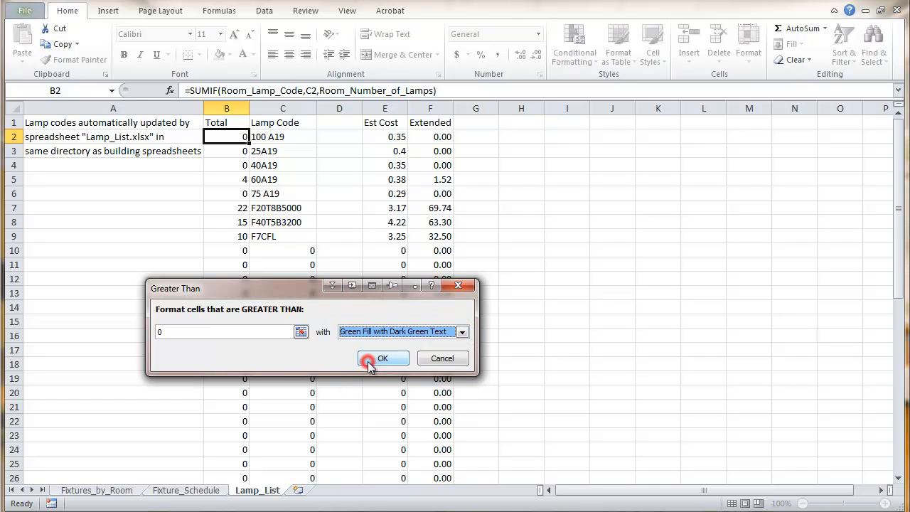
{"action": "left_click", "coordinate": [383, 358]}
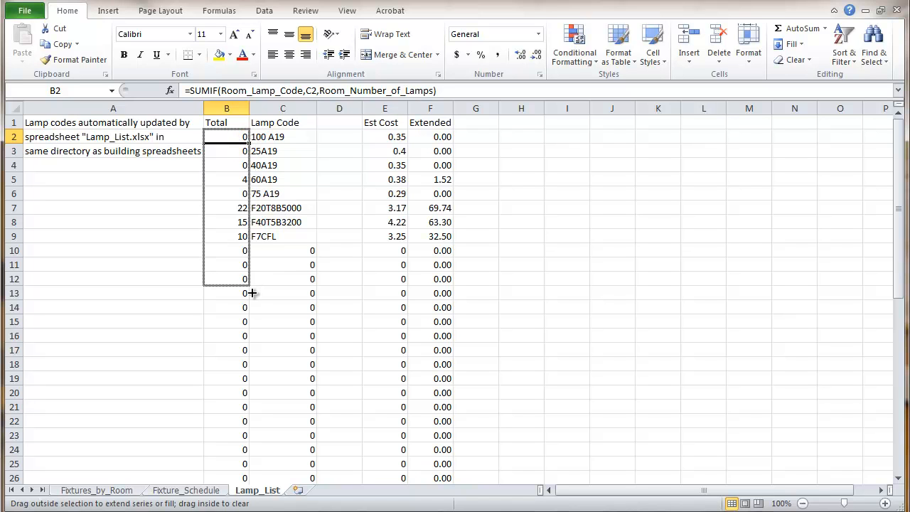
{"action": "left_click_drag", "start_coordinate": [226, 137], "coordinate": [245, 293]}
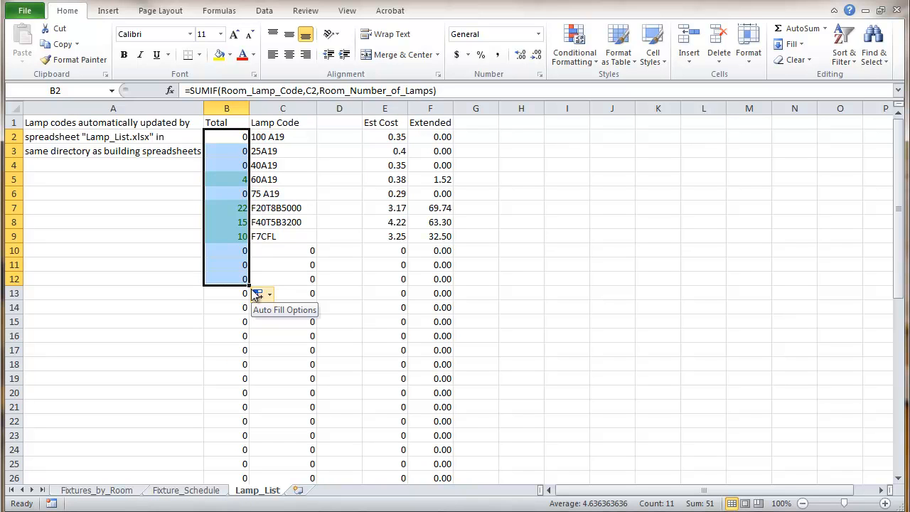
{"action": "left_click", "coordinate": [113, 263]}
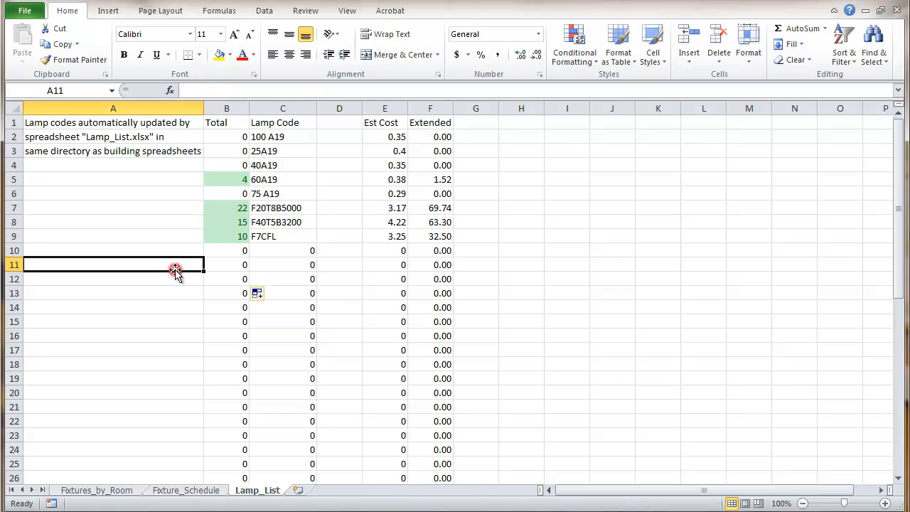
{"action": "mouse_move", "coordinate": [415, 158]}
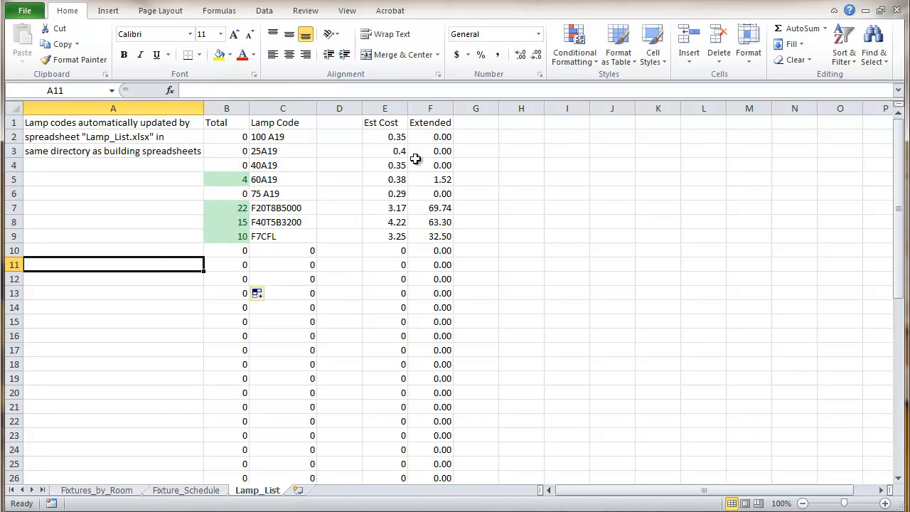
Add a Greater Than 0.00 rule with green fill and dark green text to F2
{"action": "left_click", "coordinate": [429, 136]}
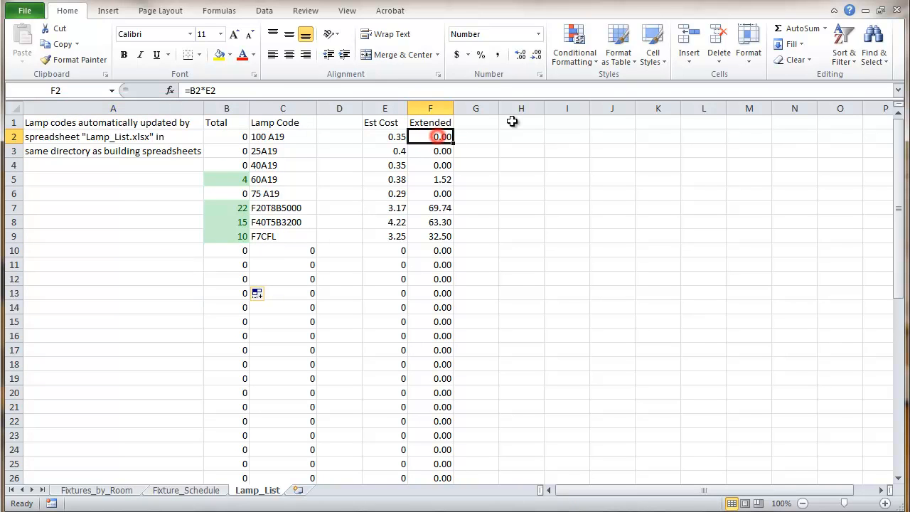
{"action": "left_click", "coordinate": [573, 42]}
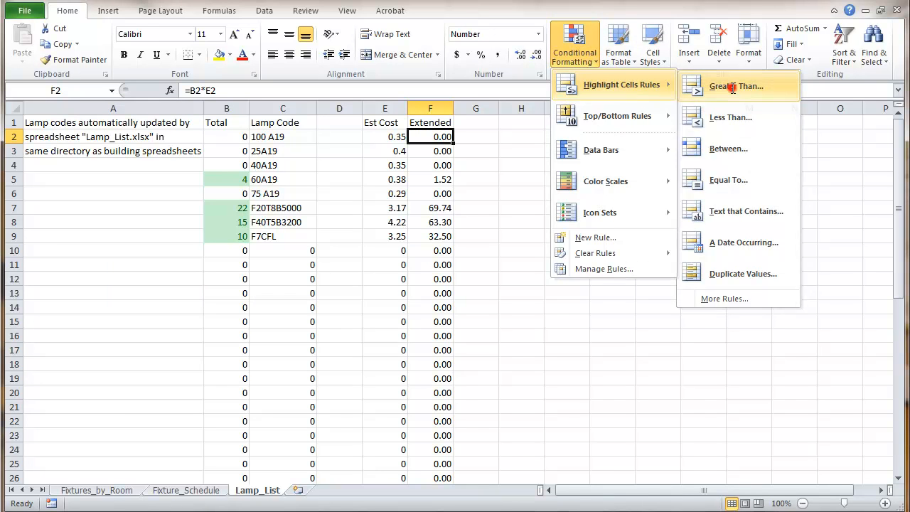
{"action": "left_click", "coordinate": [735, 86]}
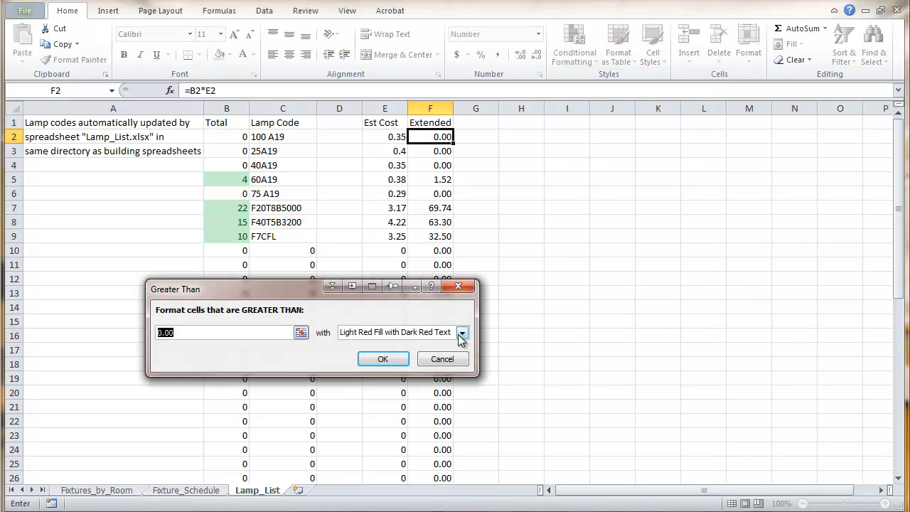
{"action": "left_click", "coordinate": [462, 332]}
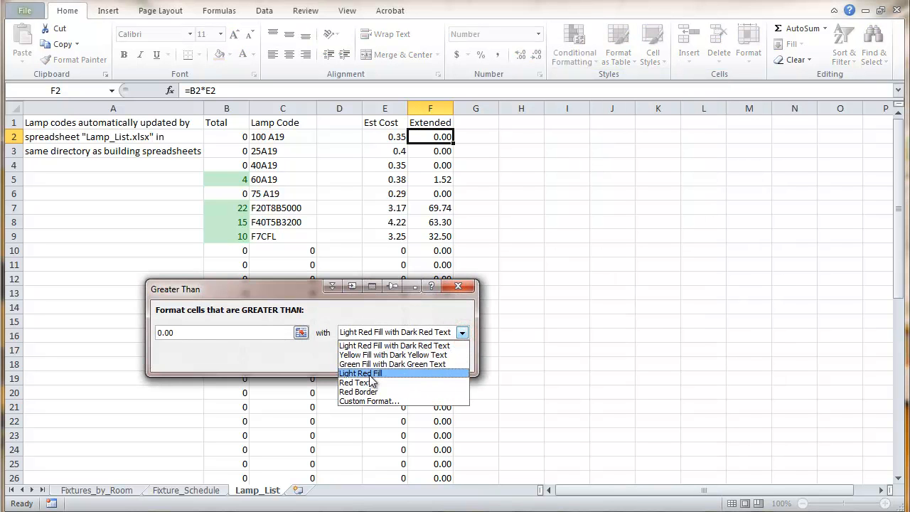
{"action": "left_click", "coordinate": [391, 364]}
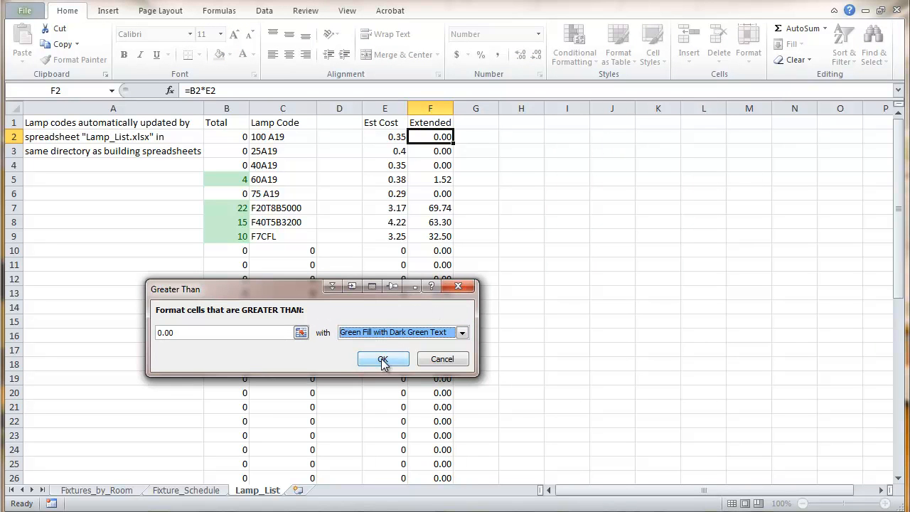
{"action": "left_click", "coordinate": [382, 358]}
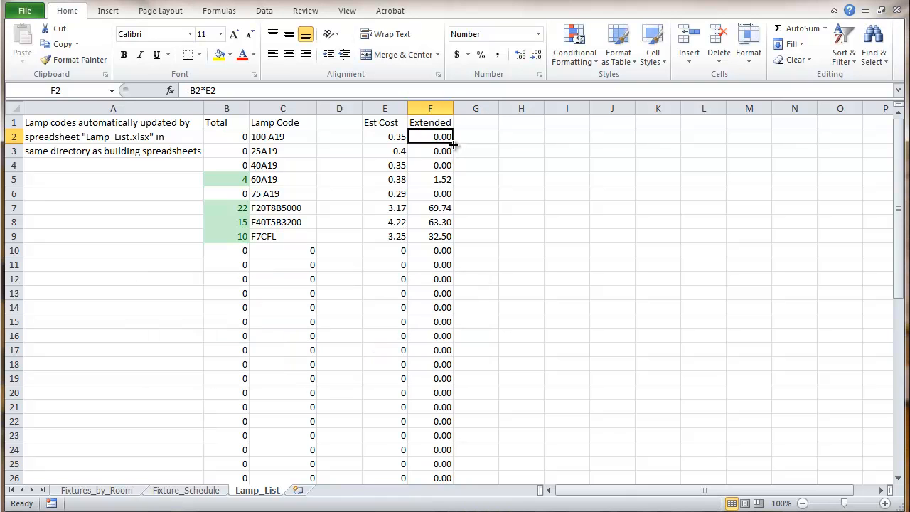
{"action": "left_click", "coordinate": [521, 250]}
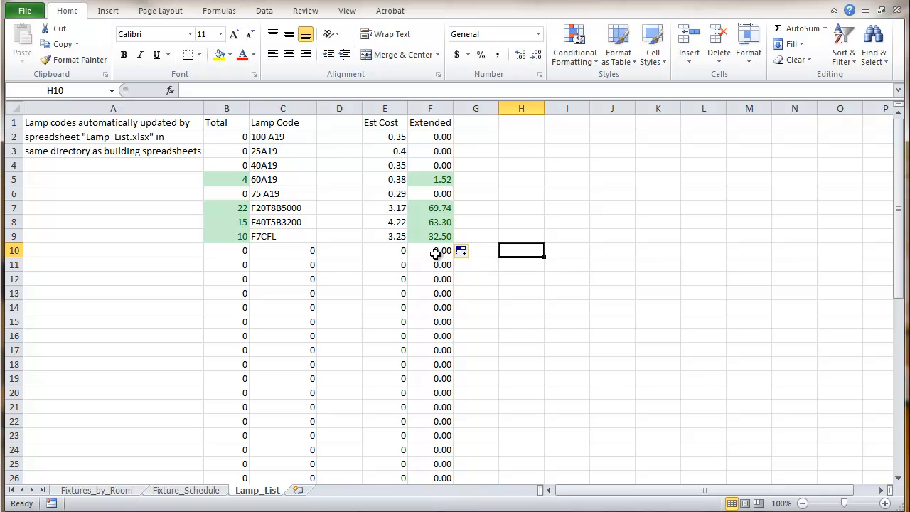
{"action": "mouse_move", "coordinate": [290, 269]}
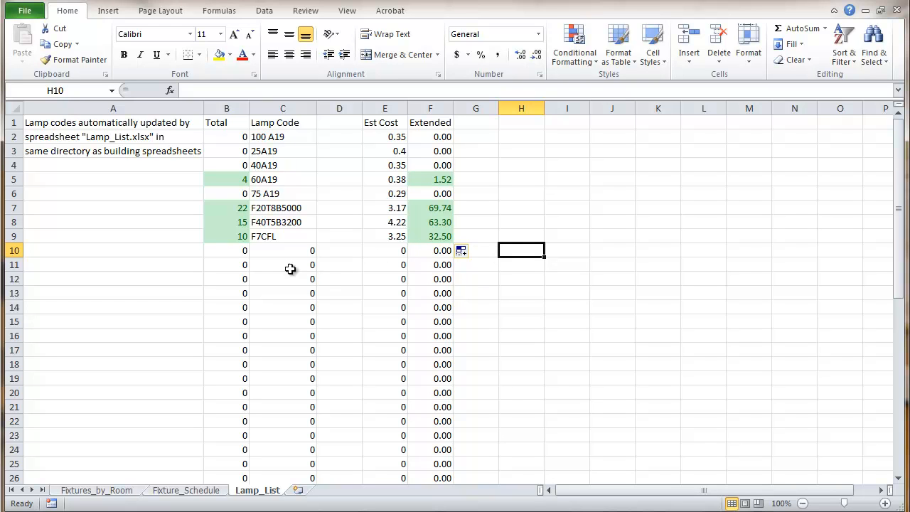
{"action": "mouse_move", "coordinate": [513, 288]}
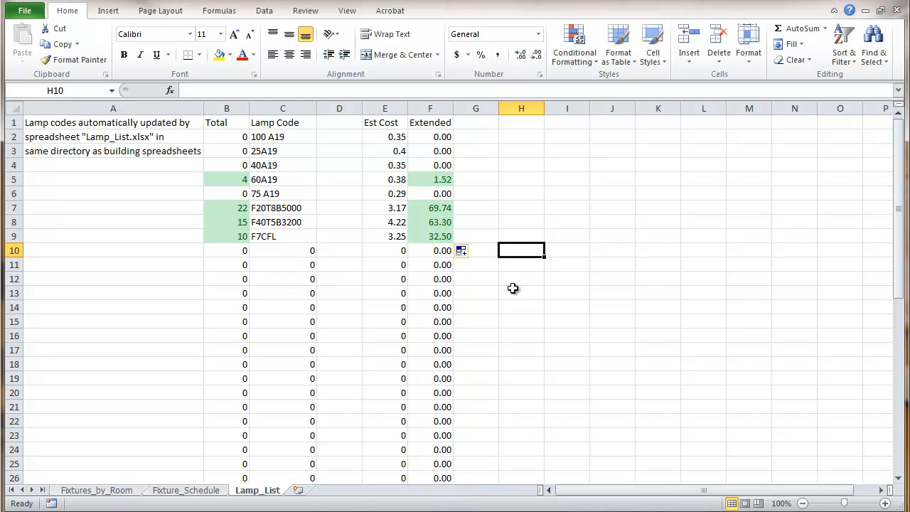
{"action": "mouse_move", "coordinate": [516, 319]}
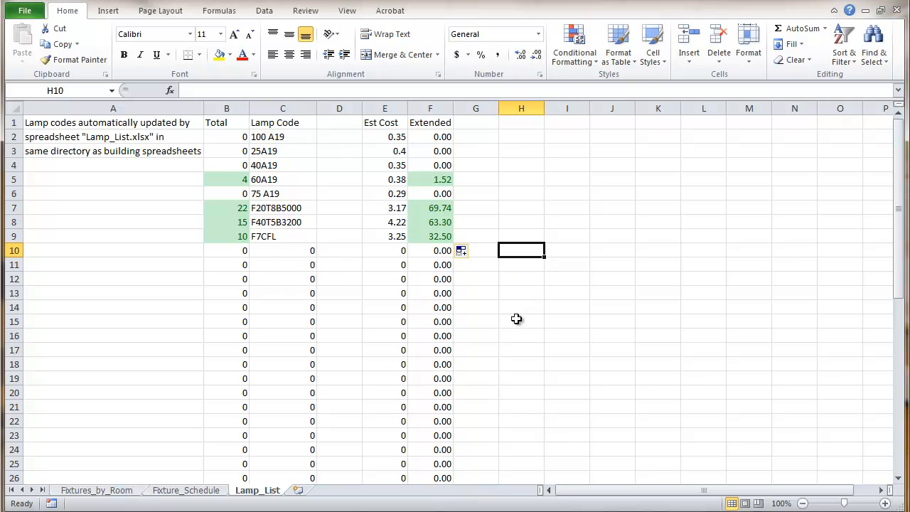
{"action": "mouse_move", "coordinate": [514, 338]}
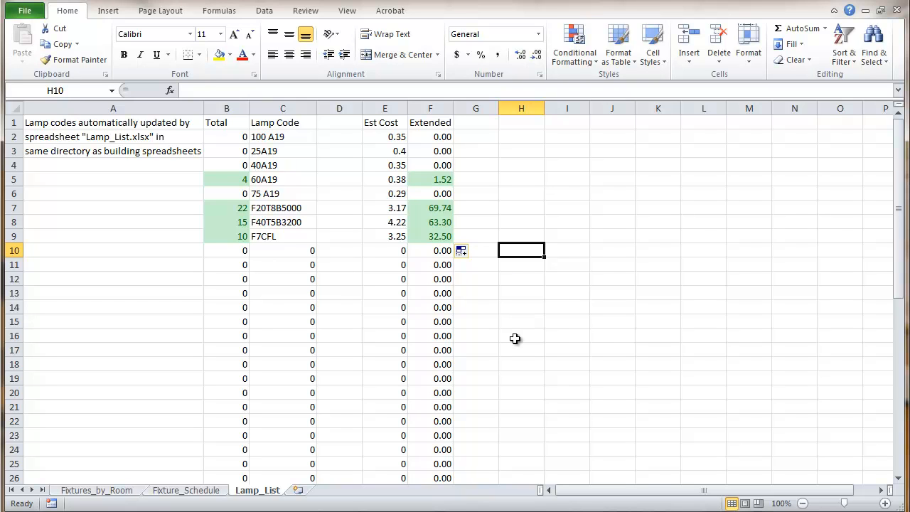
{"action": "mouse_move", "coordinate": [511, 334]}
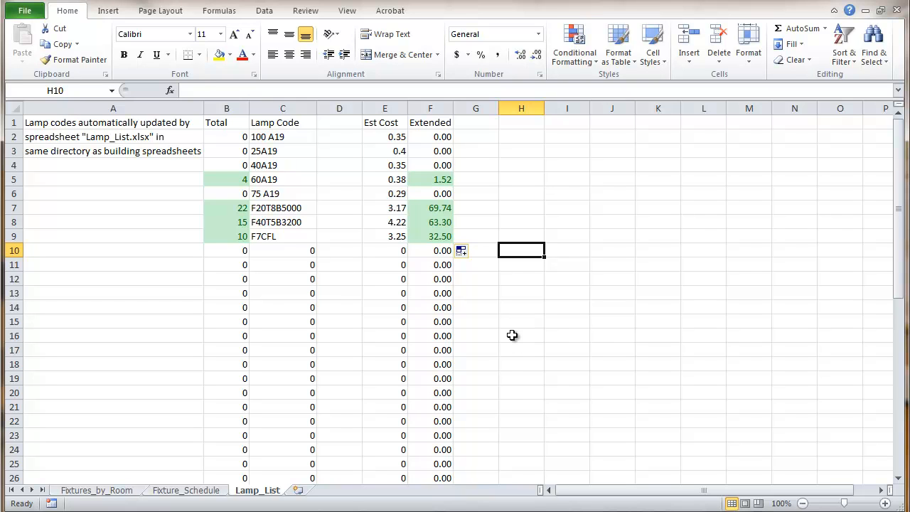
{"action": "mouse_move", "coordinate": [483, 347]}
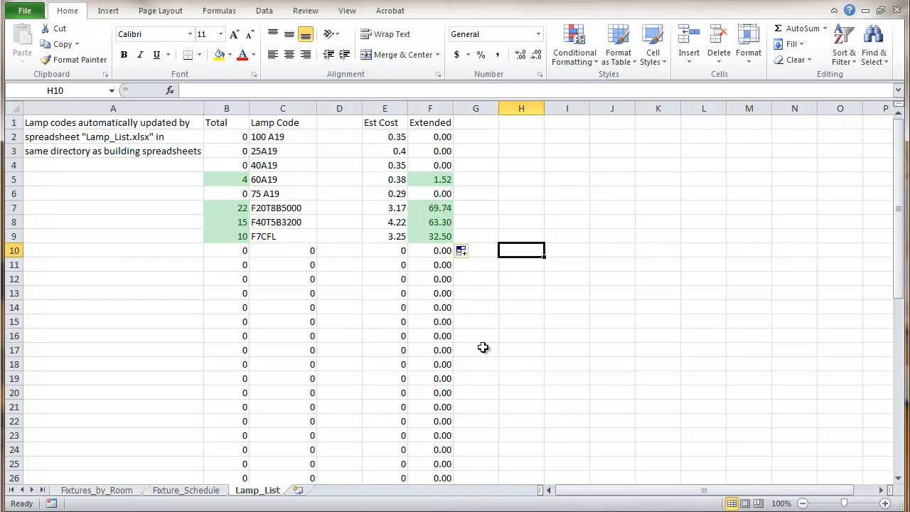